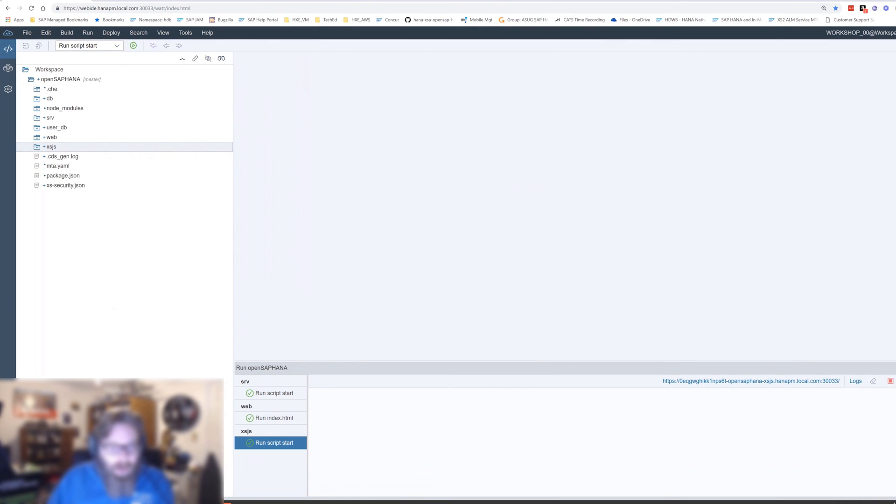
# Locate the odataCRUD view folder and bring up its New > File action
pyautogui.click(51, 137)
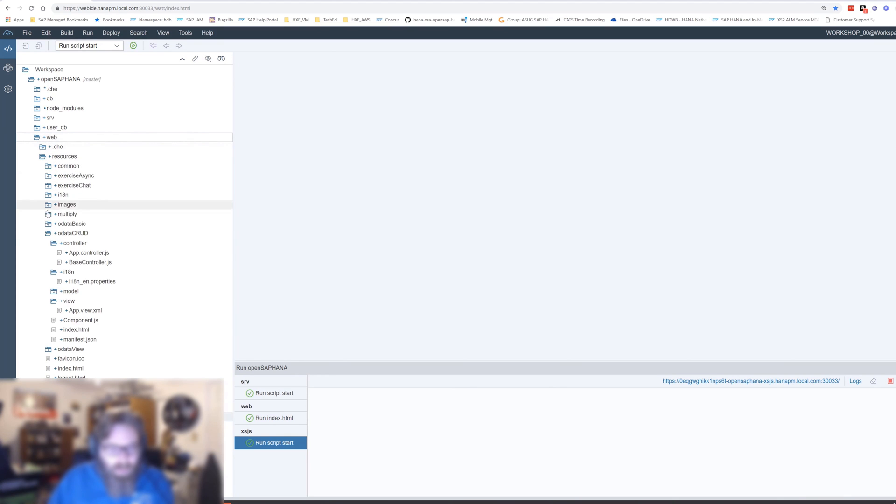
pyautogui.click(54, 242)
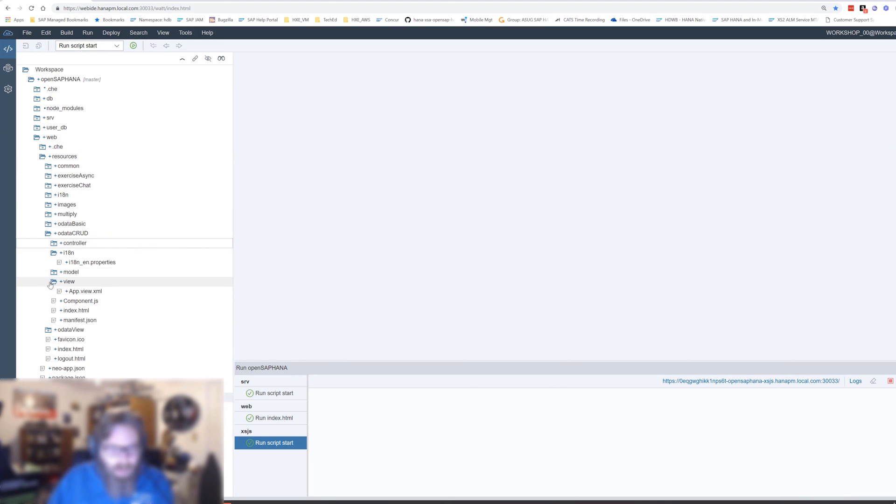
pyautogui.rightClick(68, 281)
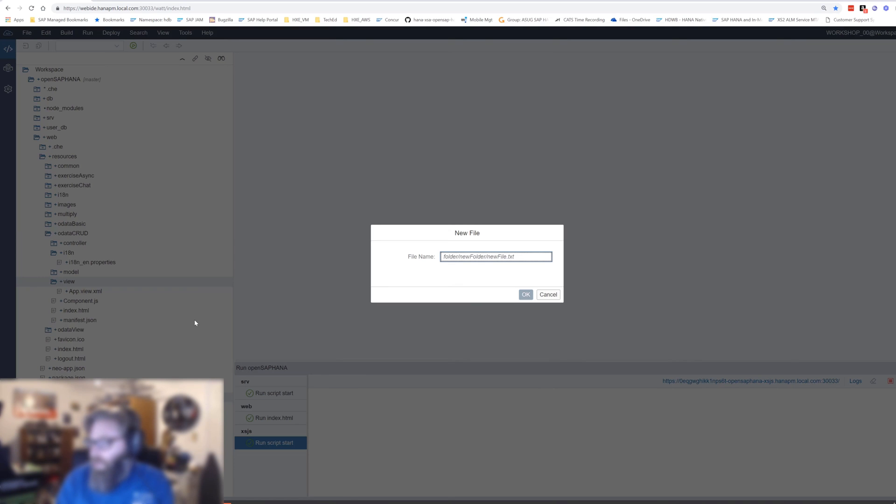
# Create a new file named batchDialog.fragment.xml in the view folder
pyautogui.write('batchDialog')
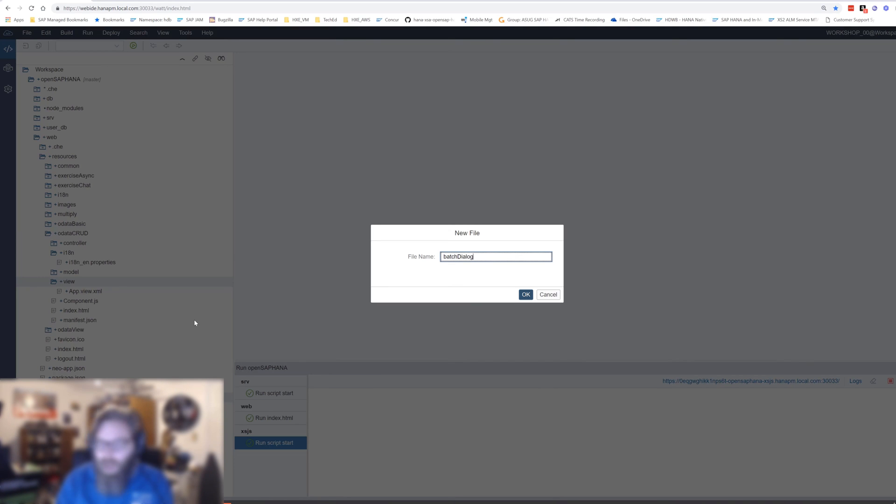
pyautogui.write('.fr')
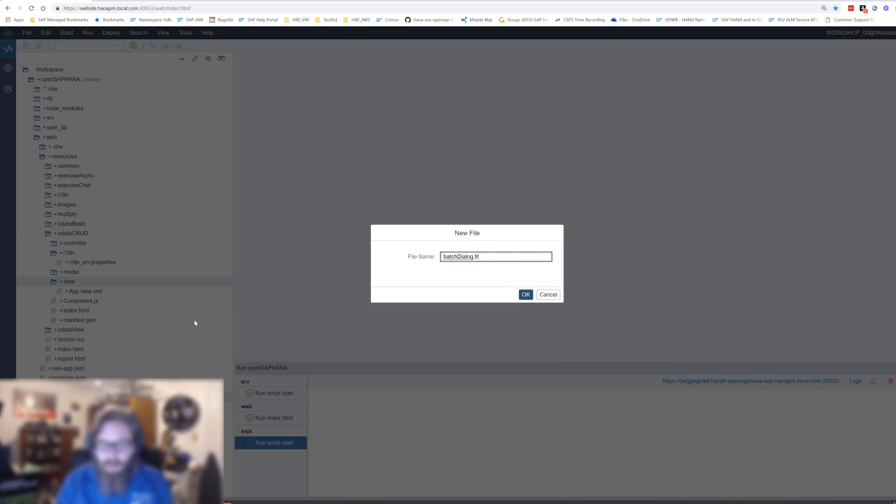
pyautogui.write('agment.')
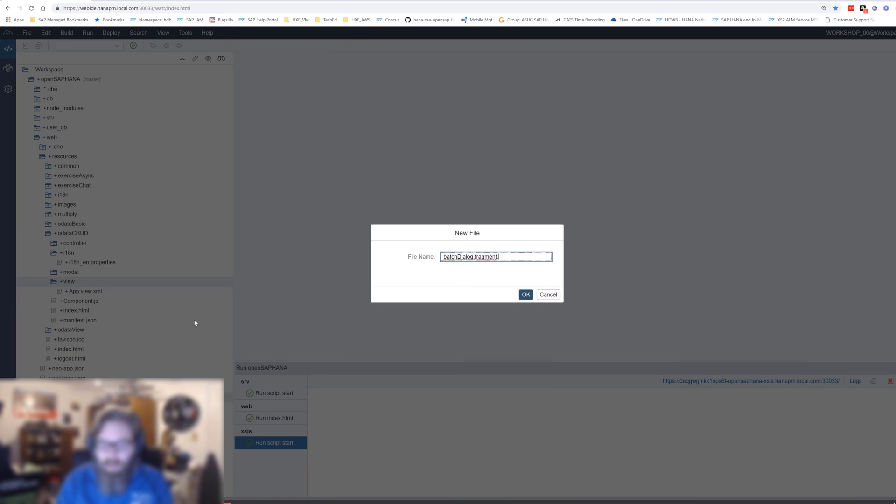
pyautogui.click(524, 294)
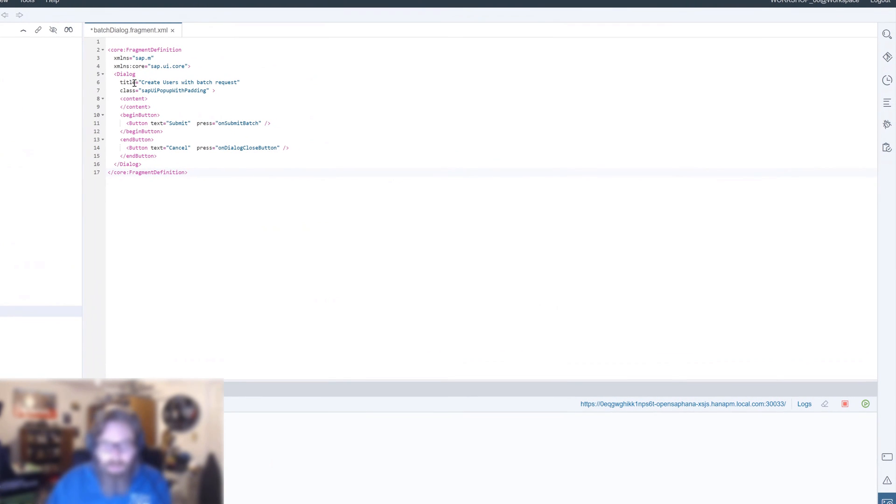
pyautogui.moveTo(156, 110)
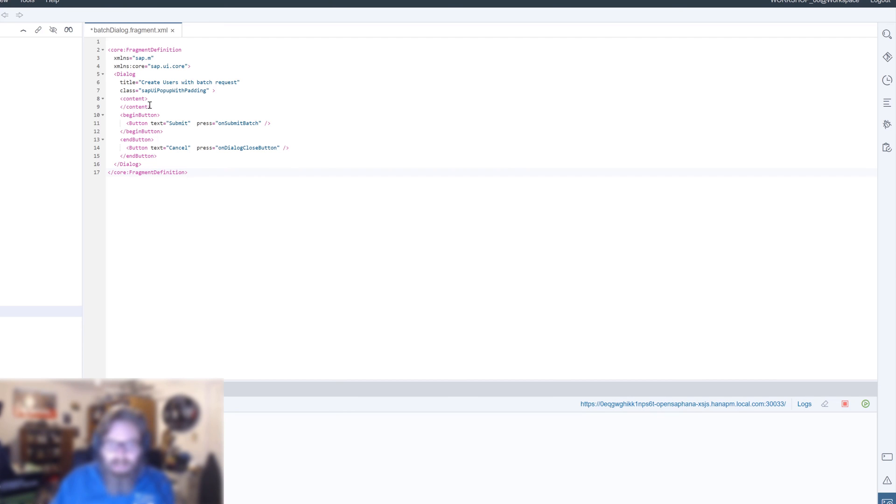
pyautogui.moveTo(233, 119)
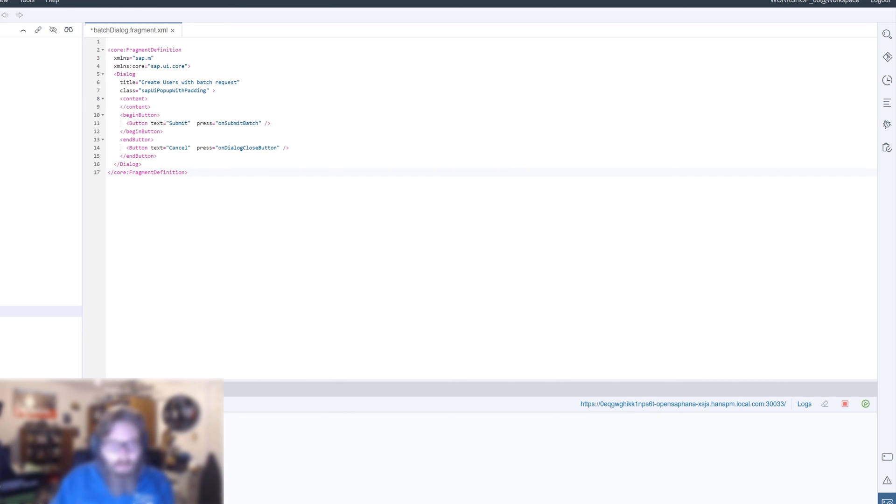
# Save batchDialog.fragment.xml with the Create Users dialog, Submit and Cancel buttons
pyautogui.press('ctrl+s')
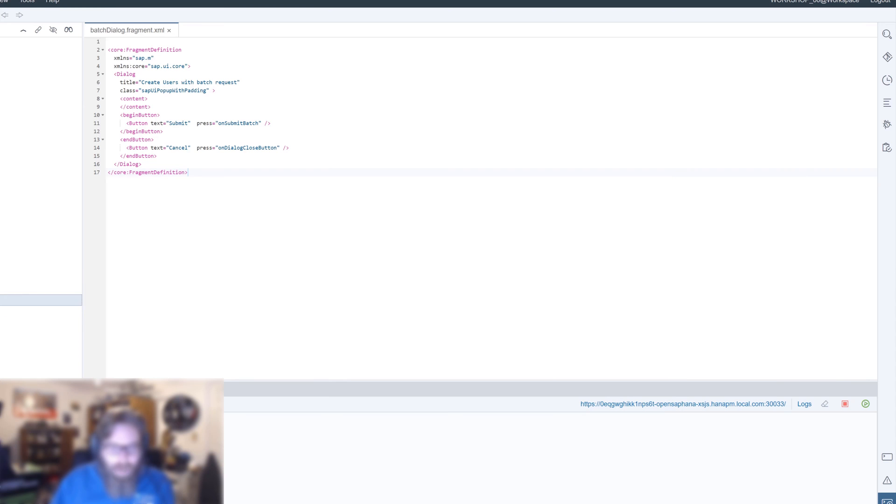
# Add a third button with text {i18n>B5} and press onBatchDialogPress to App.view.xml and save
pyautogui.click(206, 30)
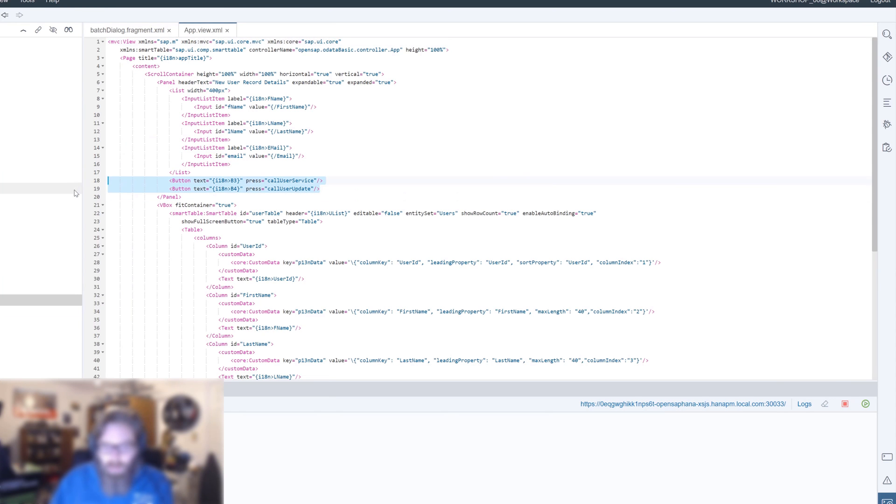
pyautogui.click(322, 189)
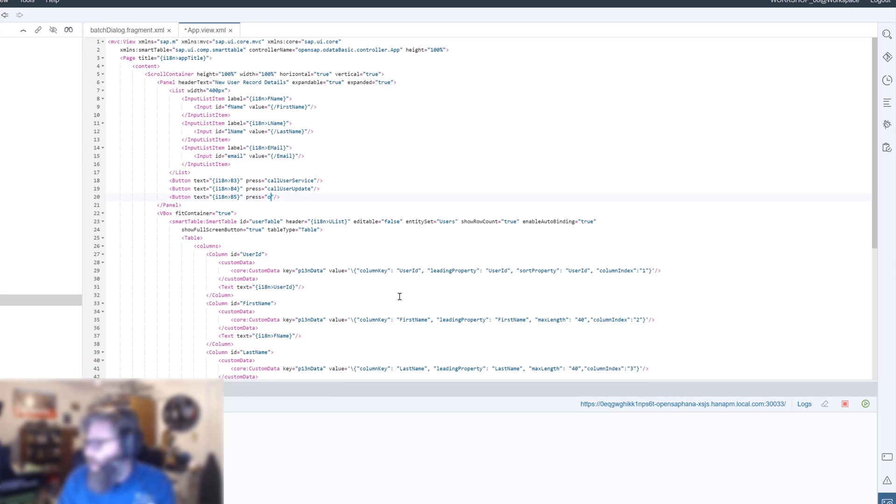
pyautogui.write('nBatchDial')
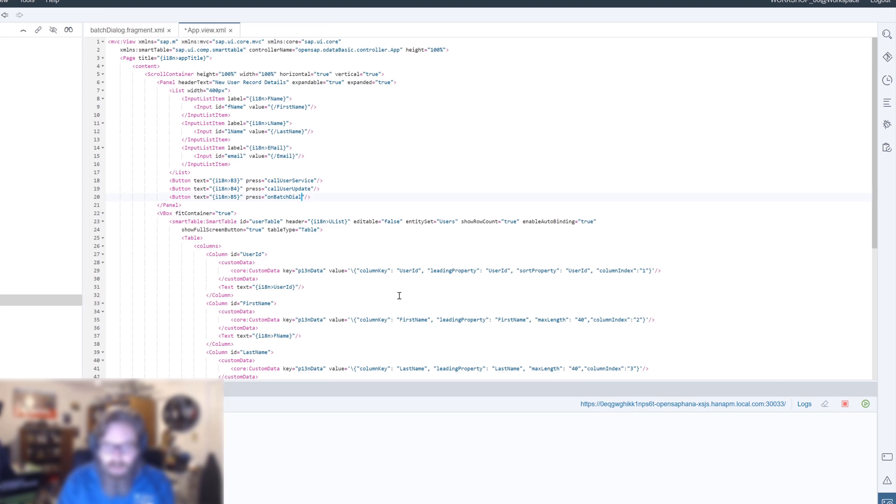
pyautogui.write('ogPress')
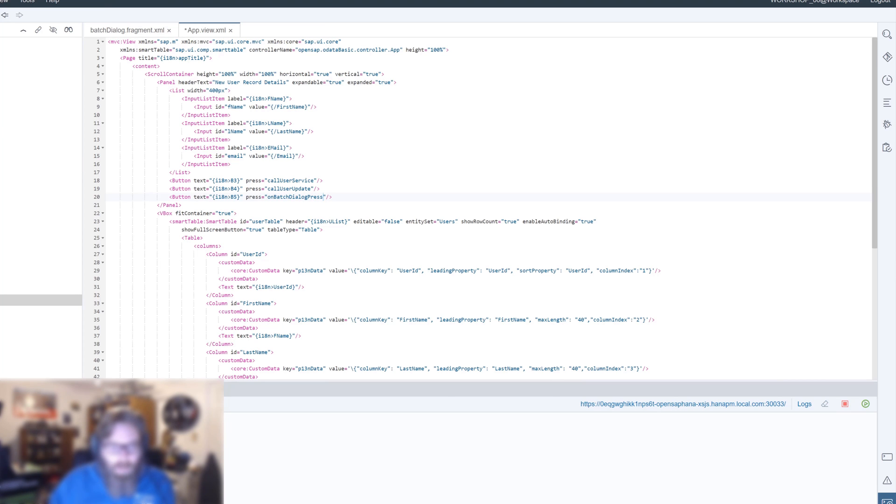
pyautogui.press('ctrl+s')
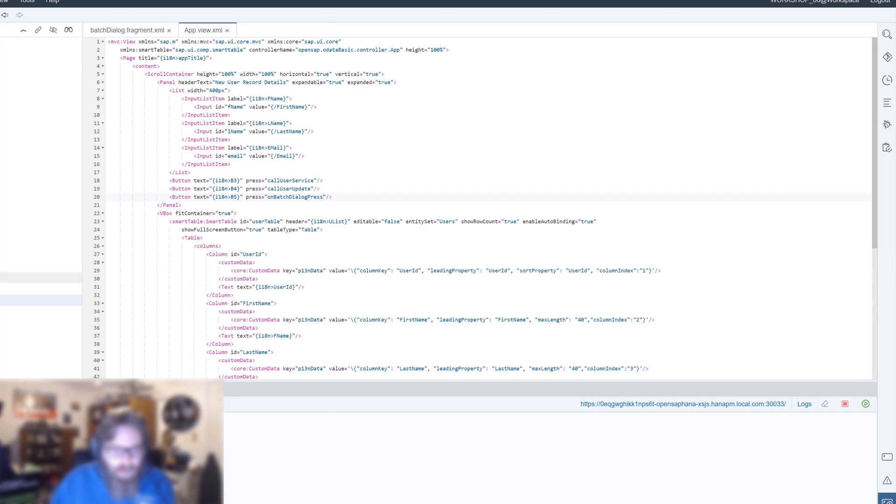
# Switch to the ex4_30 snippet code on GitHub
pyautogui.click(268, 30)
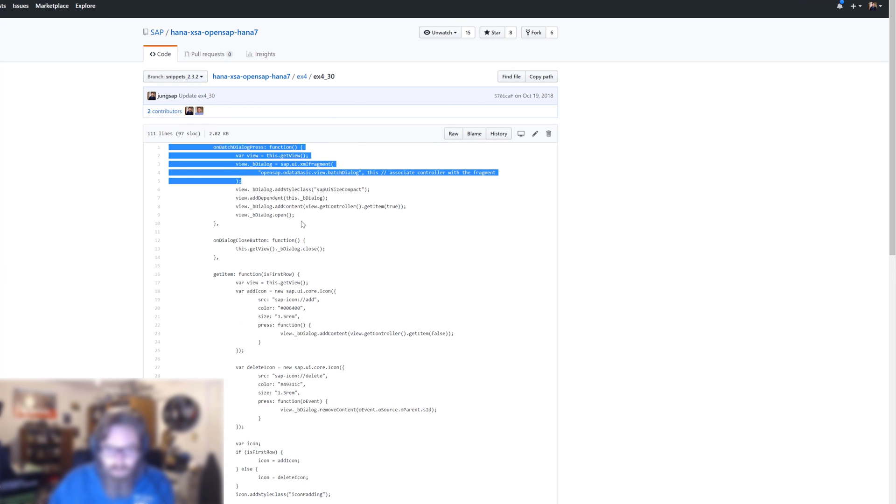
# Review the ex4_30 controller functions on GitHub and return to App.controller.js in the IDE
pyautogui.scroll(-3)
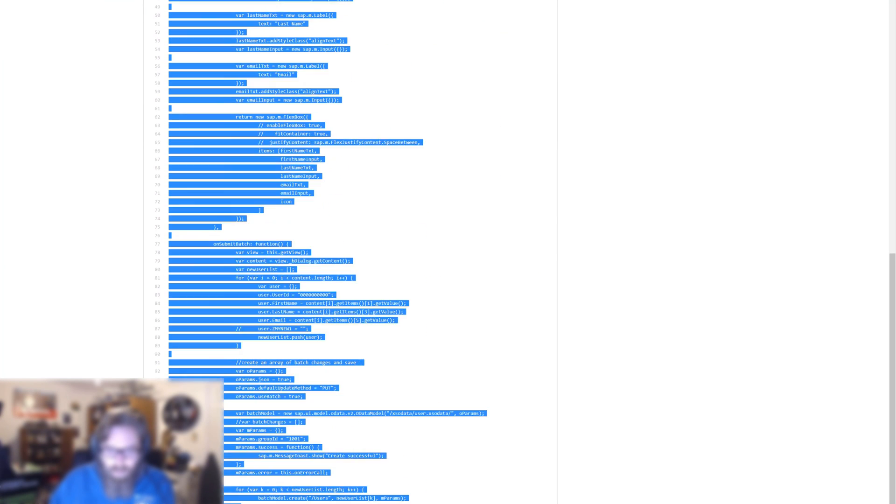
pyautogui.click(264, 30)
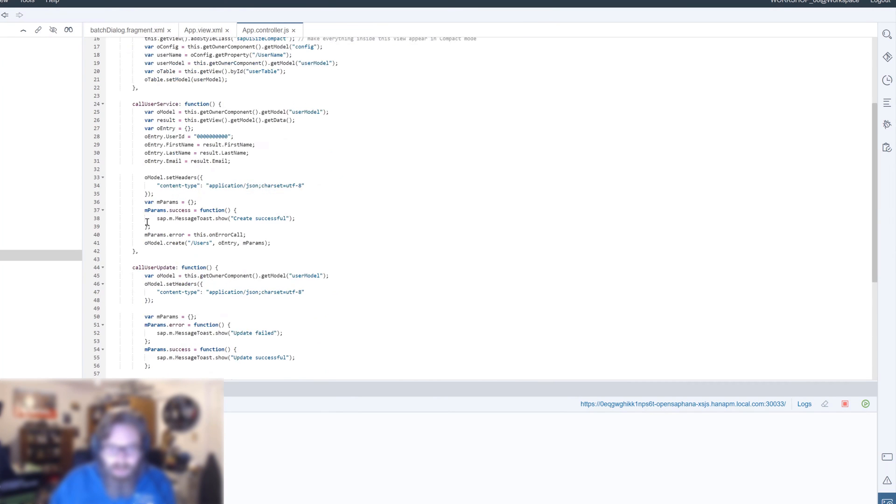
pyautogui.scroll(-3)
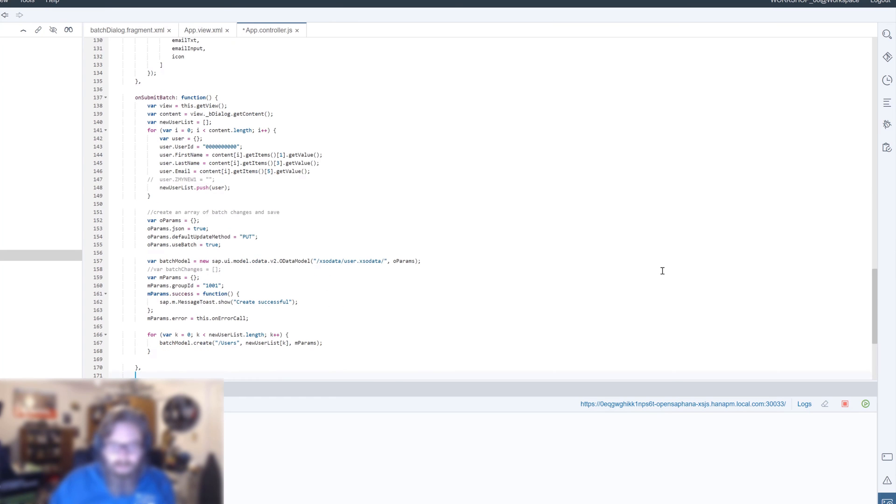
pyautogui.scroll(3)
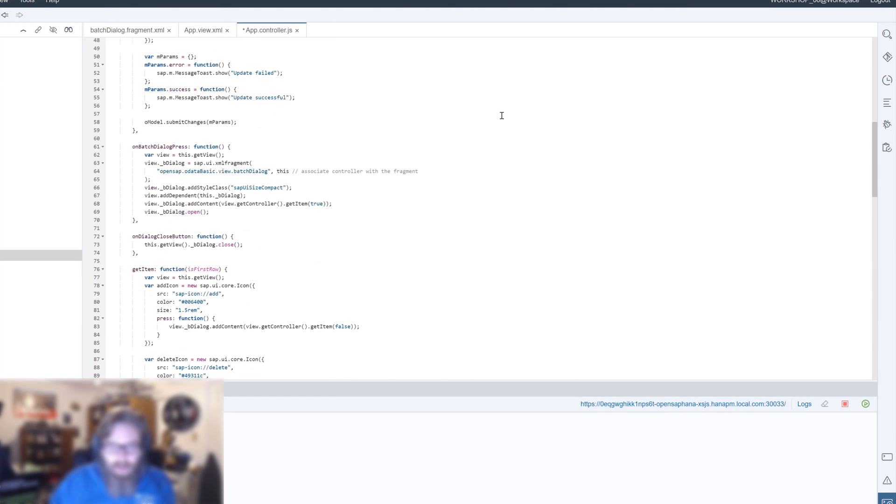
pyautogui.scroll(3)
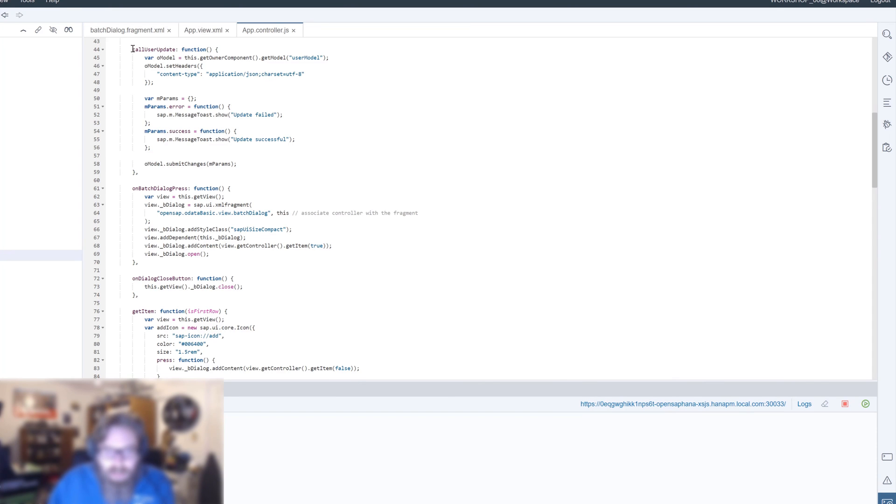
pyautogui.moveTo(122, 195)
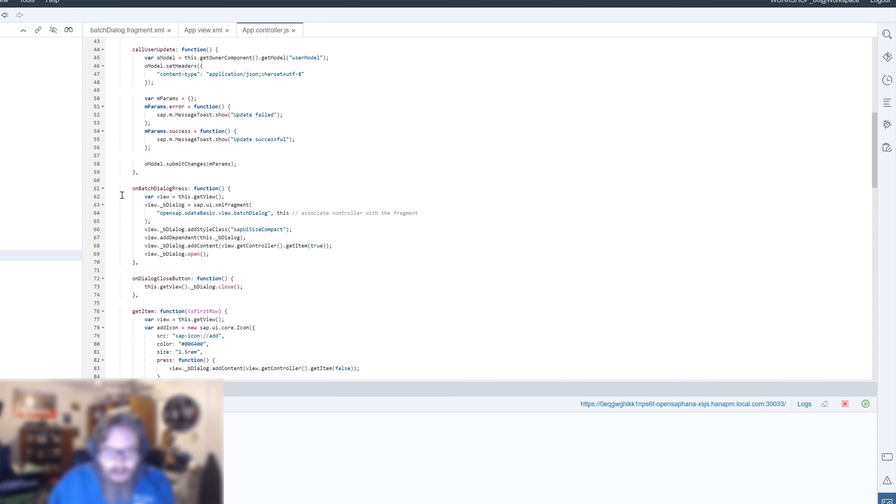
pyautogui.moveTo(141, 187)
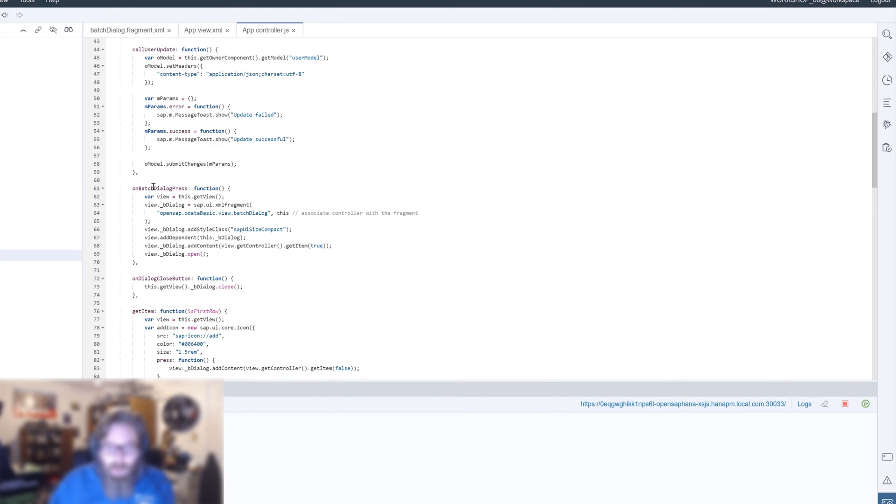
pyautogui.moveTo(177, 196)
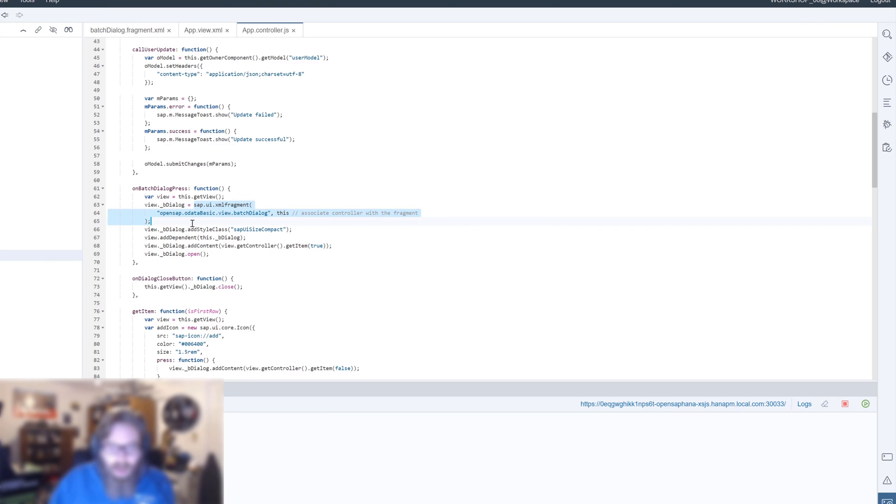
pyautogui.moveTo(215, 229)
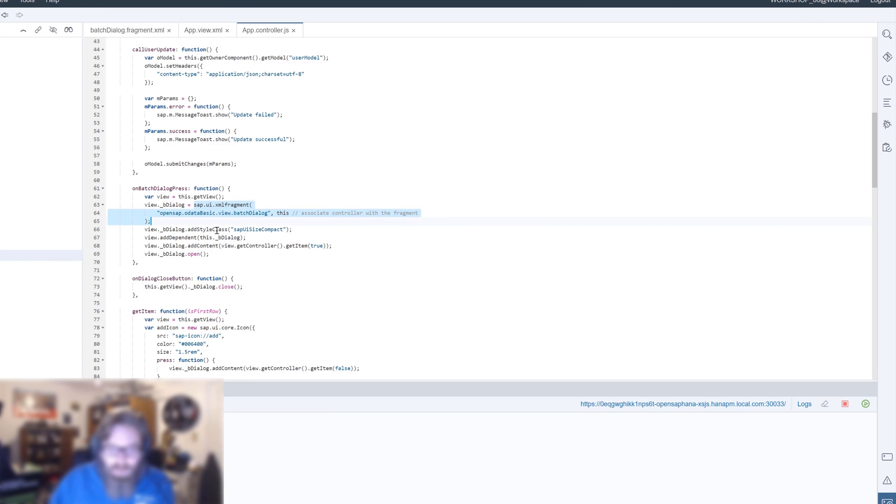
pyautogui.moveTo(174, 238)
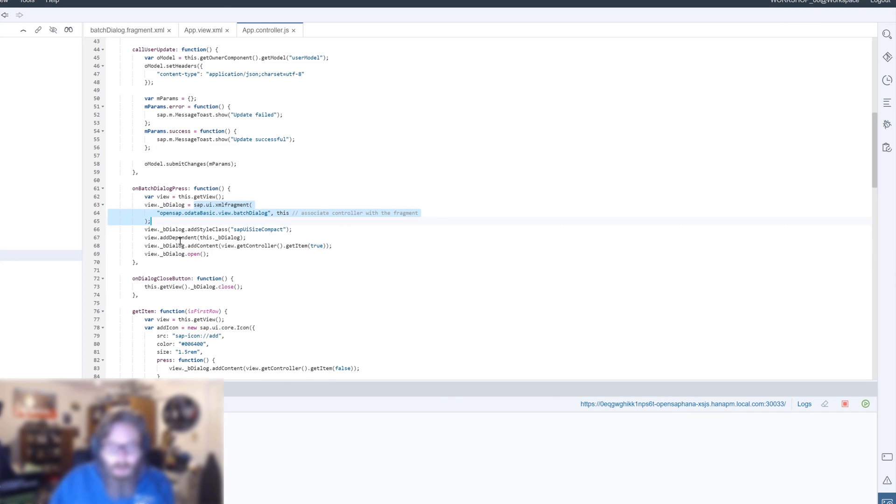
pyautogui.moveTo(192, 242)
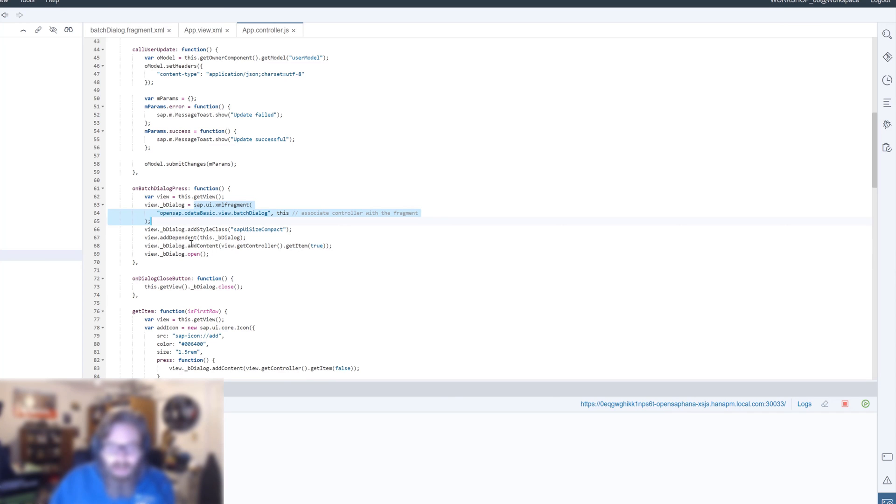
pyautogui.moveTo(211, 258)
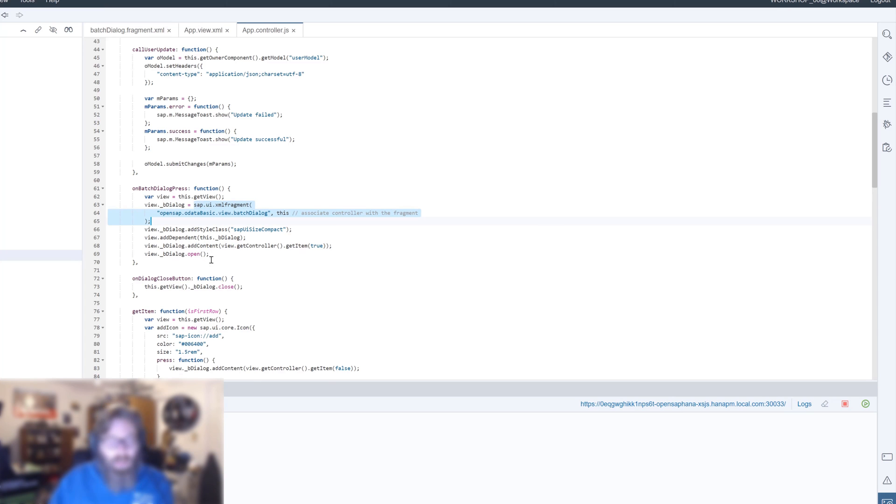
pyautogui.moveTo(248, 260)
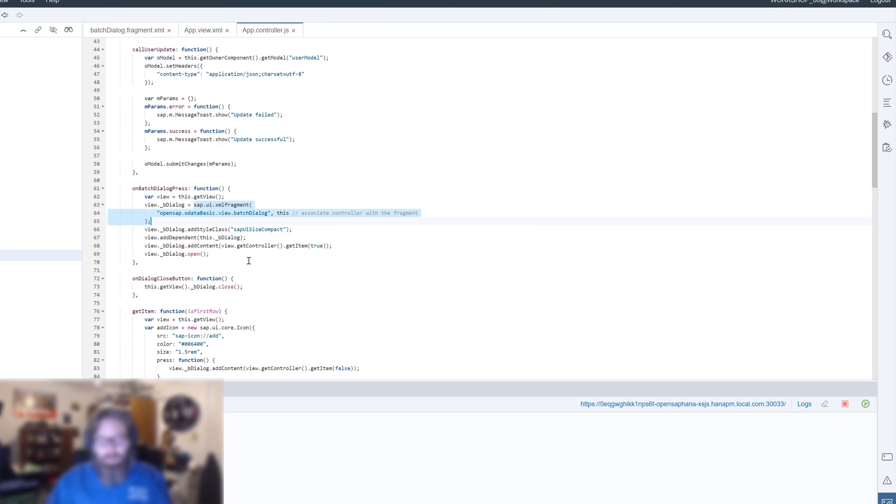
pyautogui.scroll(-3)
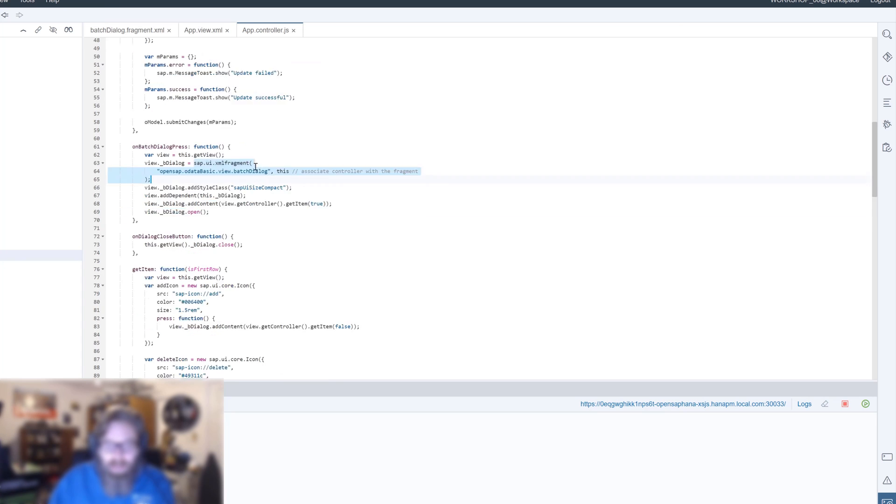
pyautogui.scroll(-3)
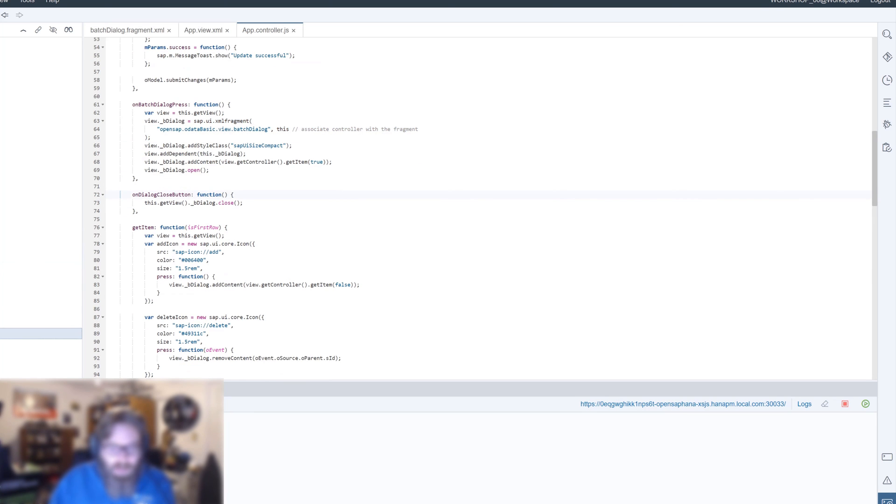
pyautogui.click(126, 29)
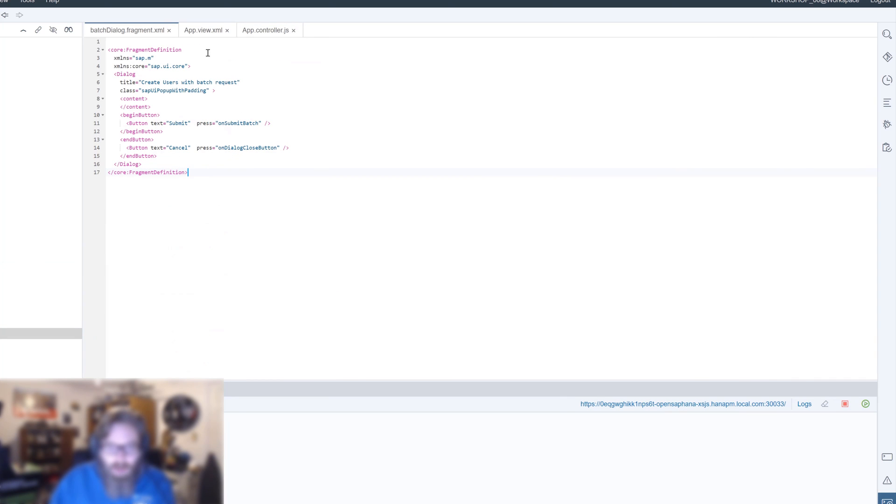
pyautogui.click(266, 30)
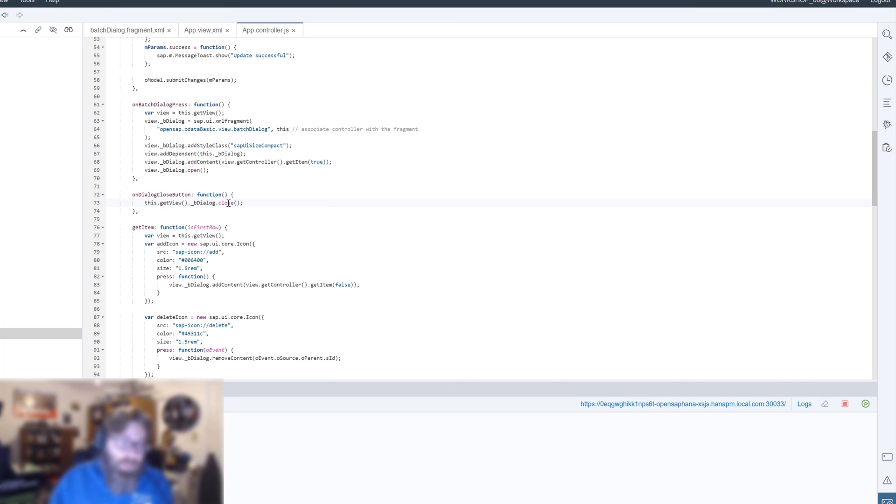
pyautogui.scroll(-3)
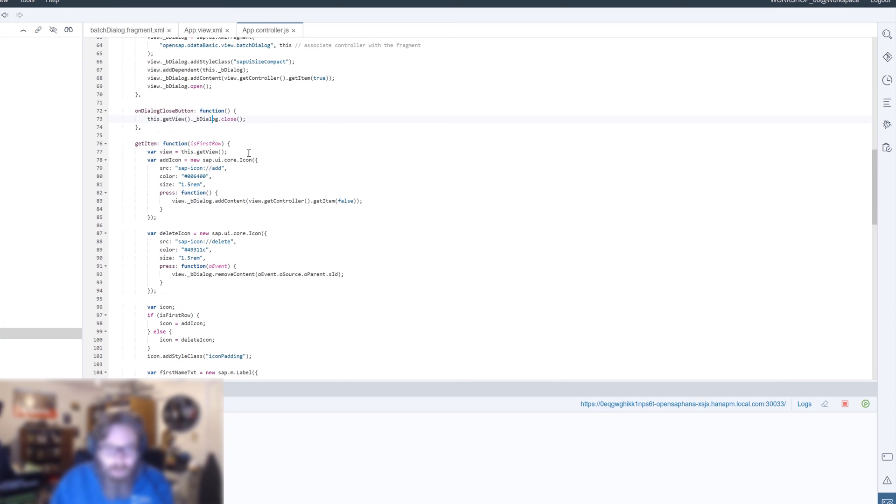
pyautogui.scroll(-3)
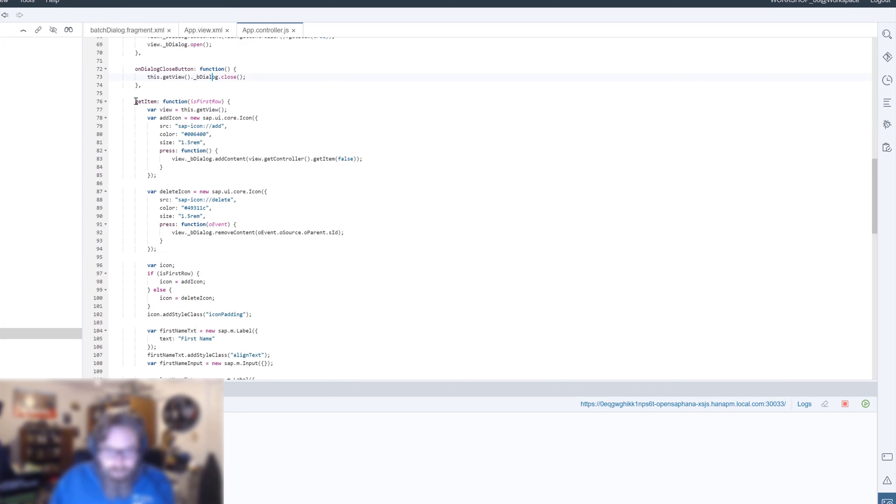
pyautogui.scroll(-3)
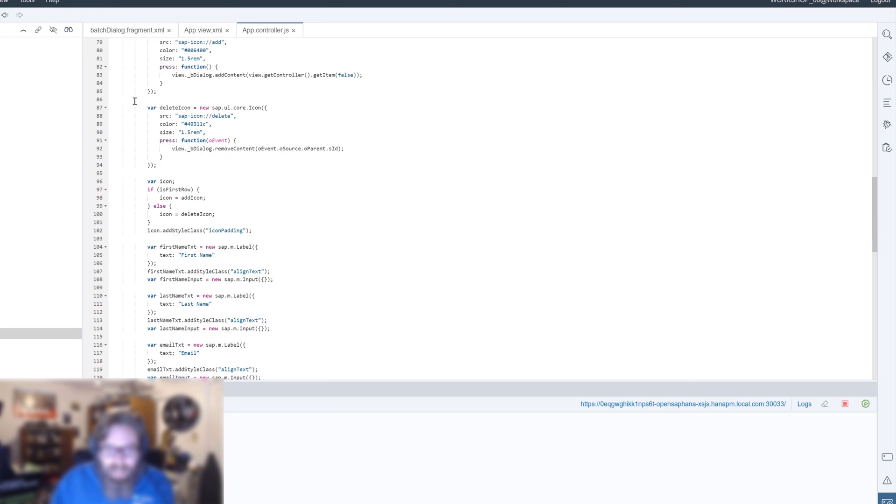
pyautogui.scroll(-3)
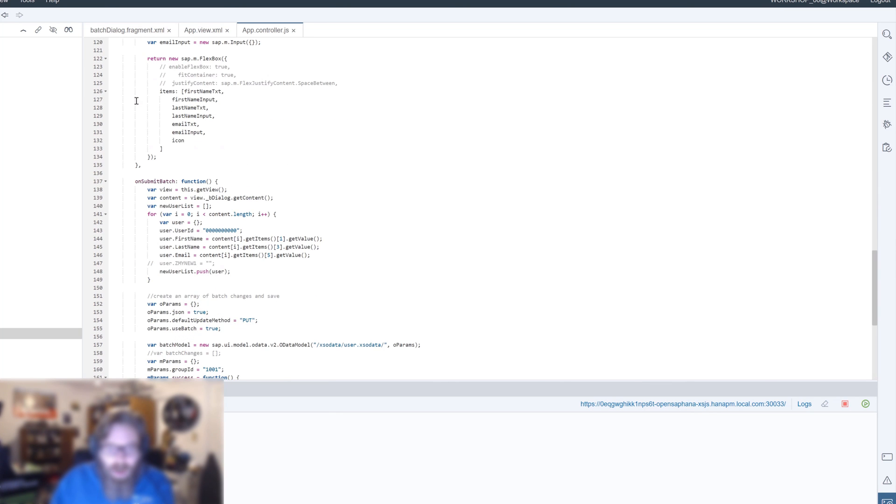
pyautogui.scroll(3)
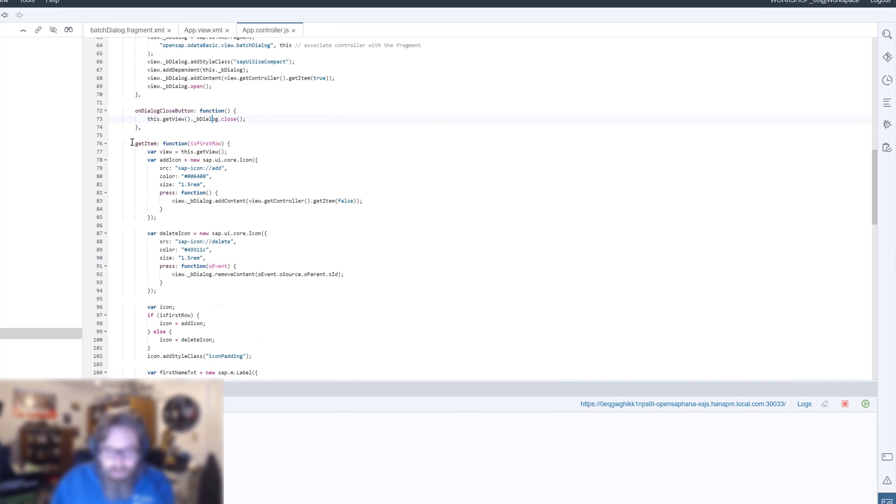
pyautogui.scroll(-3)
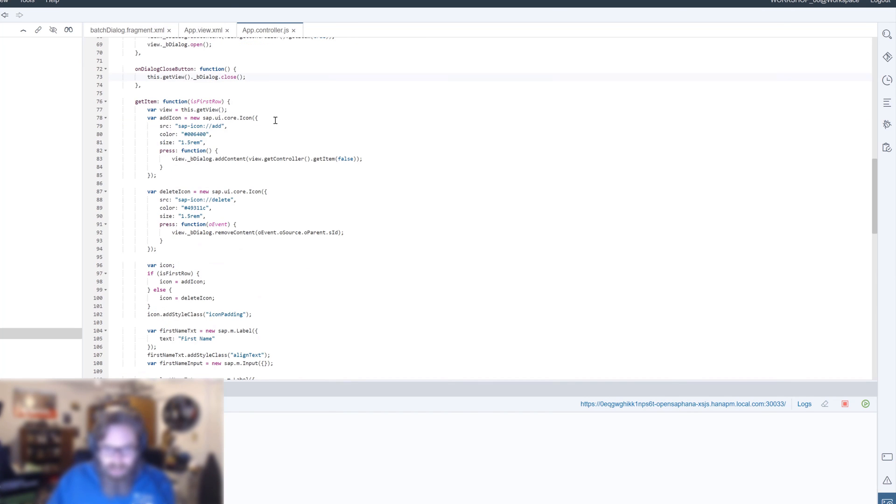
pyautogui.moveTo(333, 129)
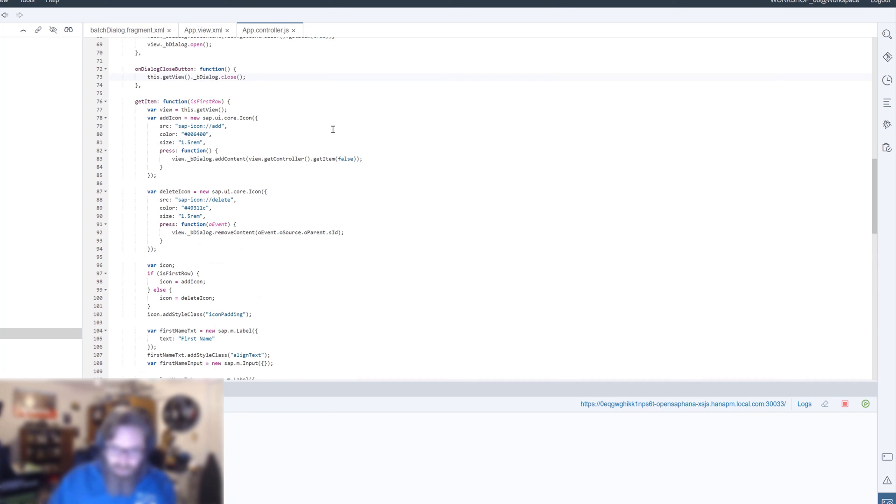
pyautogui.moveTo(225, 118)
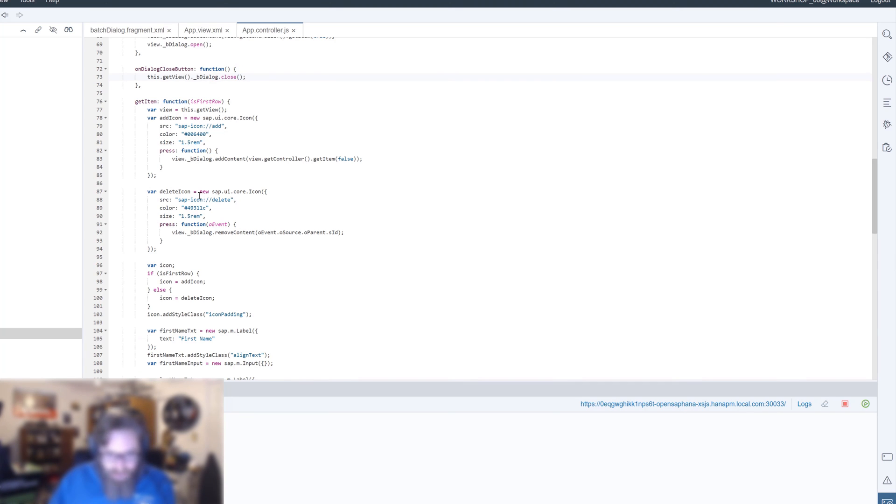
pyautogui.scroll(-3)
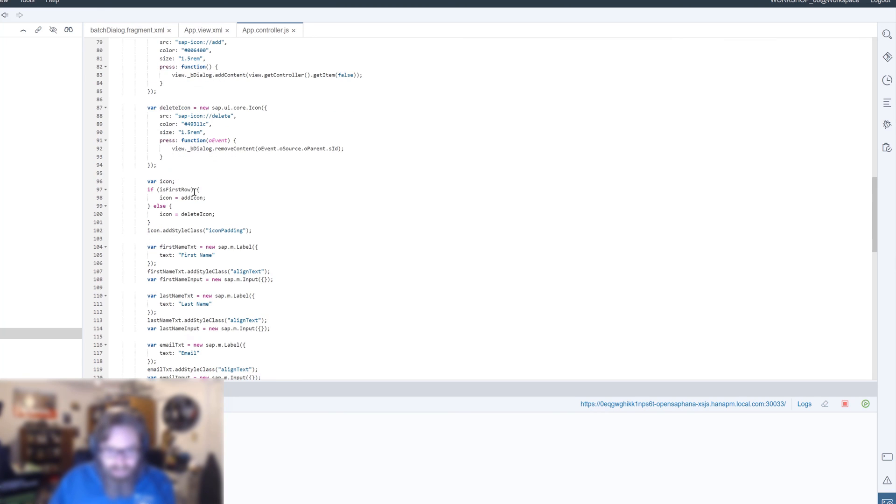
pyautogui.scroll(-3)
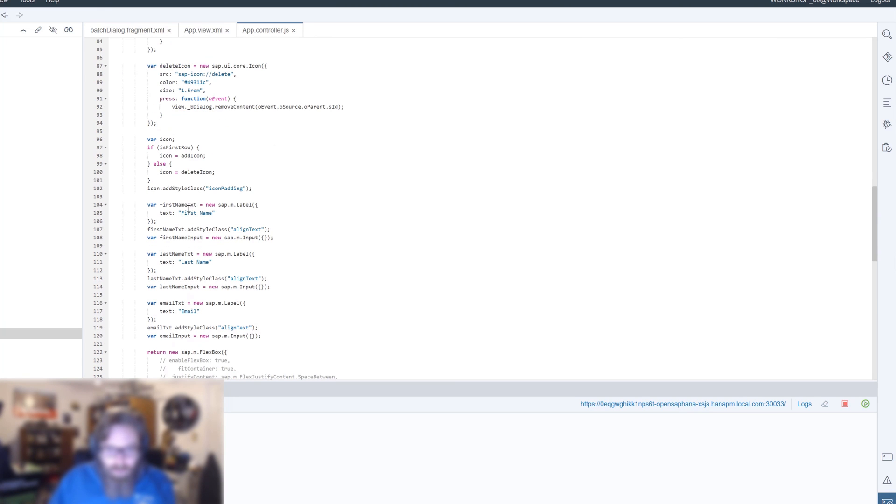
pyautogui.scroll(-3)
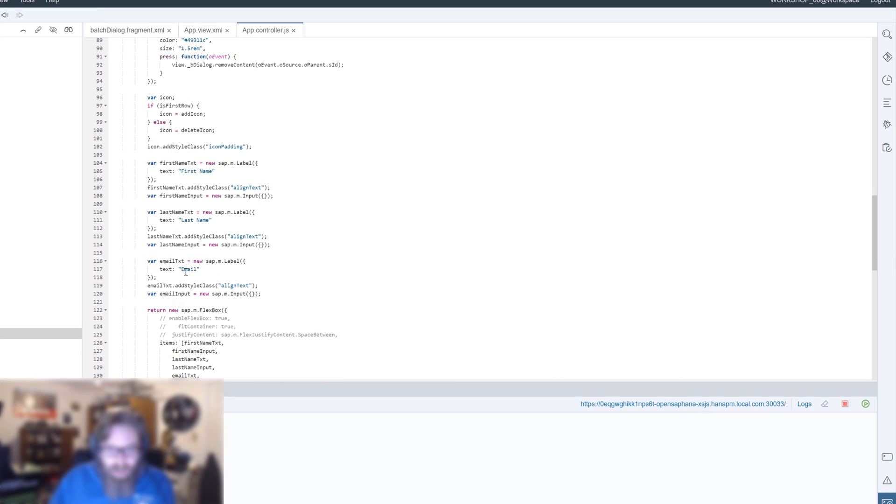
pyautogui.scroll(-3)
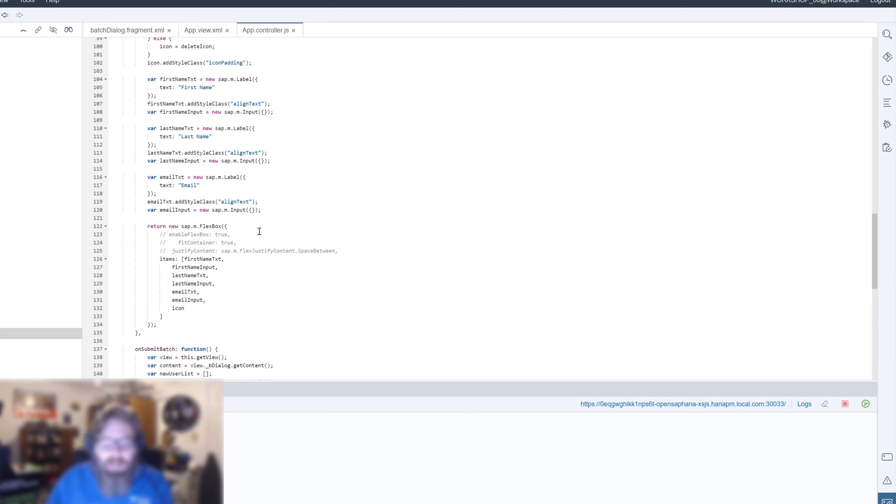
pyautogui.scroll(-3)
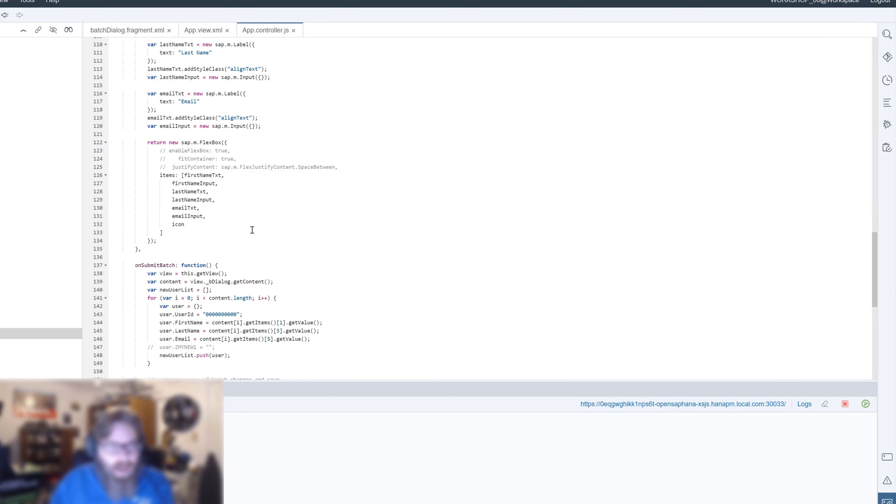
pyautogui.scroll(-3)
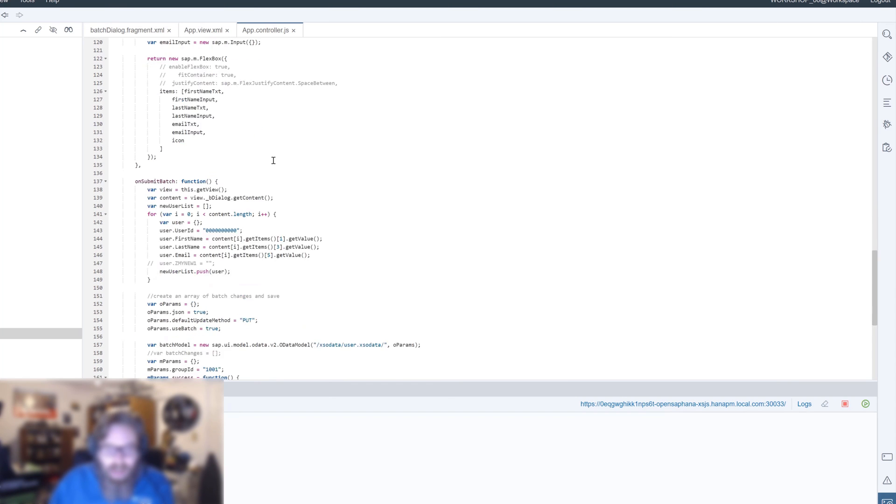
pyautogui.scroll(-3)
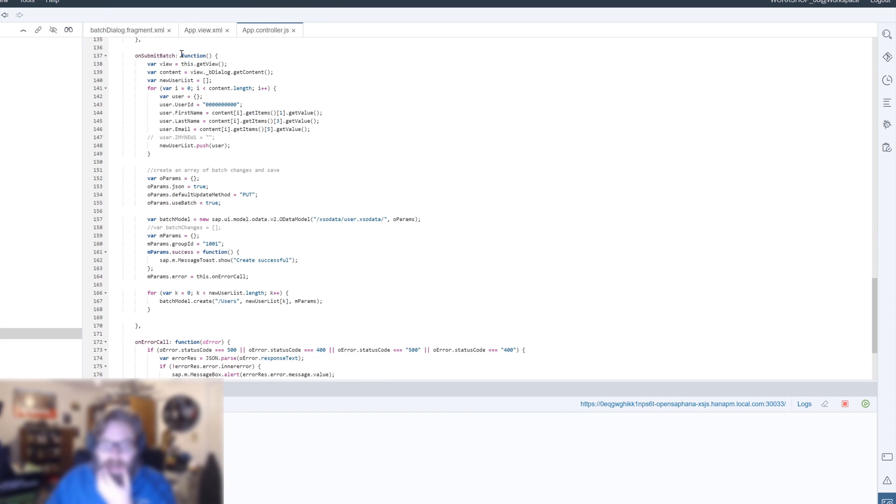
pyautogui.moveTo(254, 72)
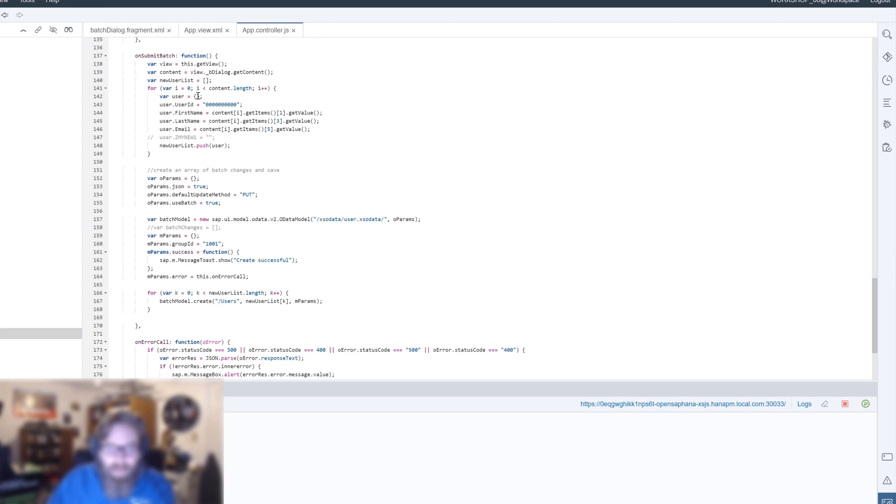
pyautogui.moveTo(215, 103)
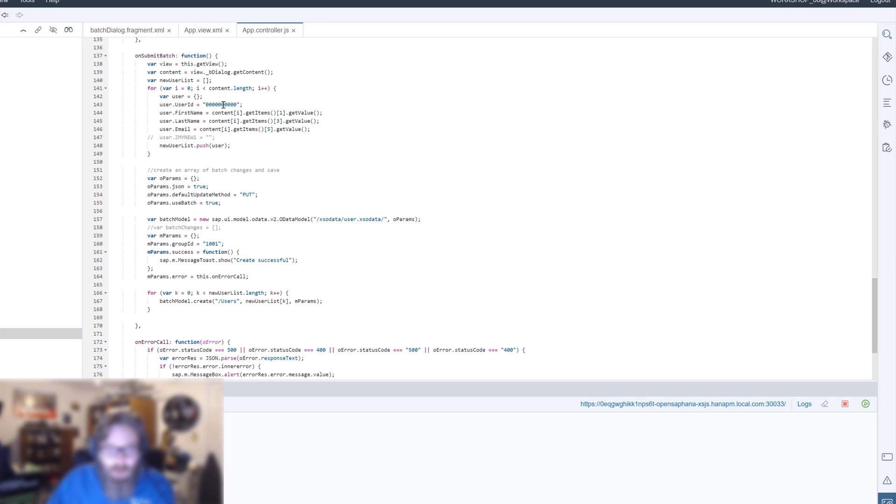
pyautogui.moveTo(273, 129)
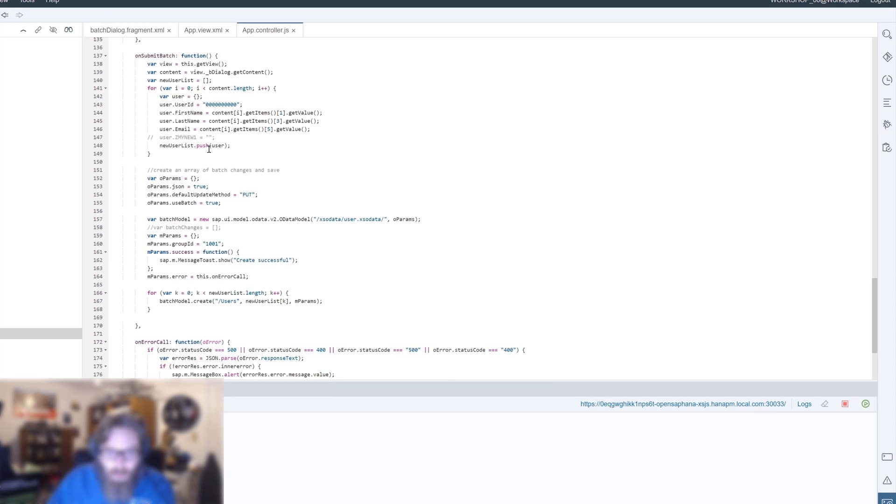
pyautogui.moveTo(192, 159)
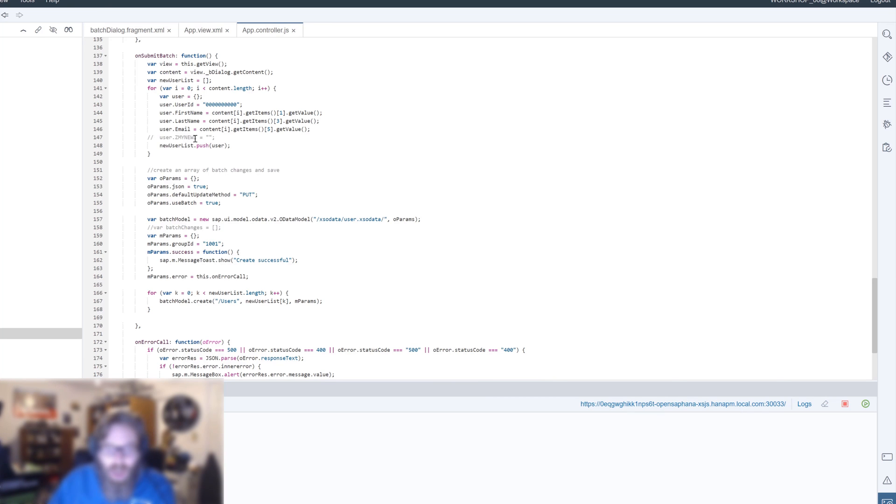
pyautogui.scroll(-3)
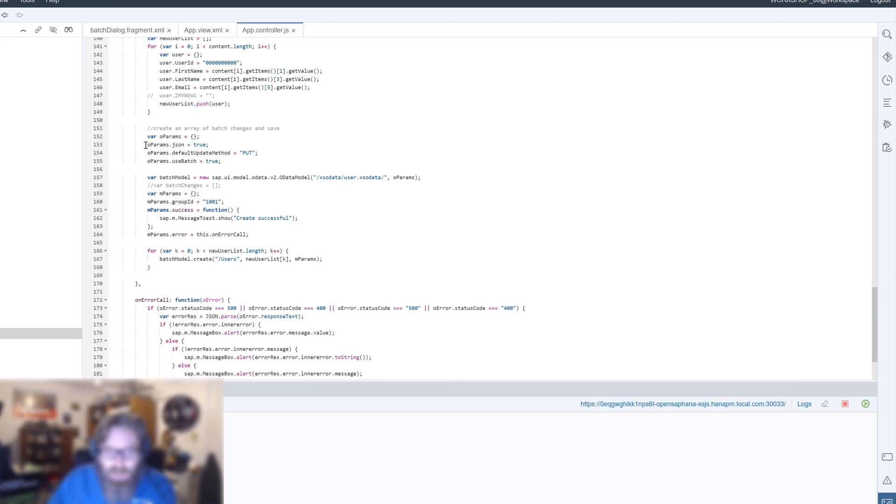
pyautogui.click(284, 152)
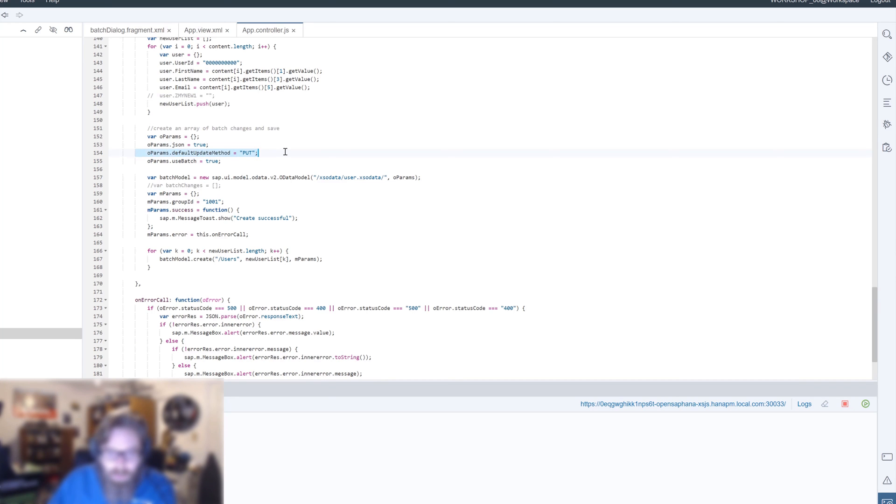
pyautogui.click(238, 161)
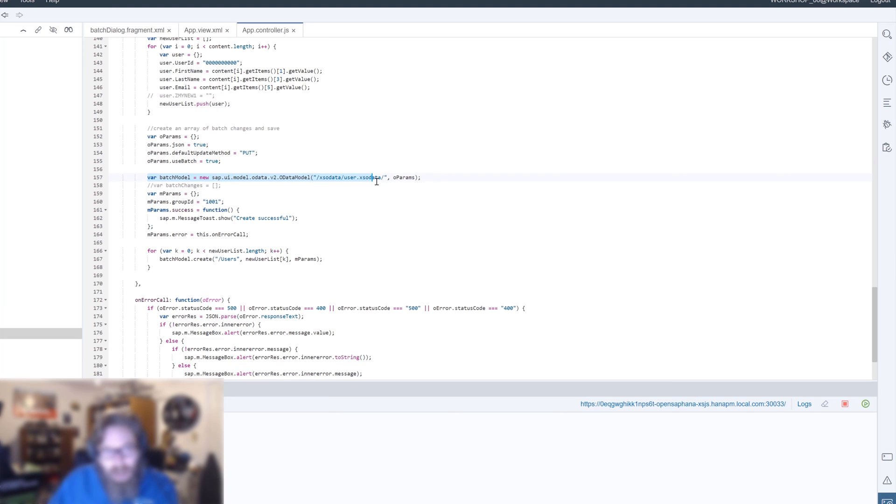
pyautogui.moveTo(366, 196)
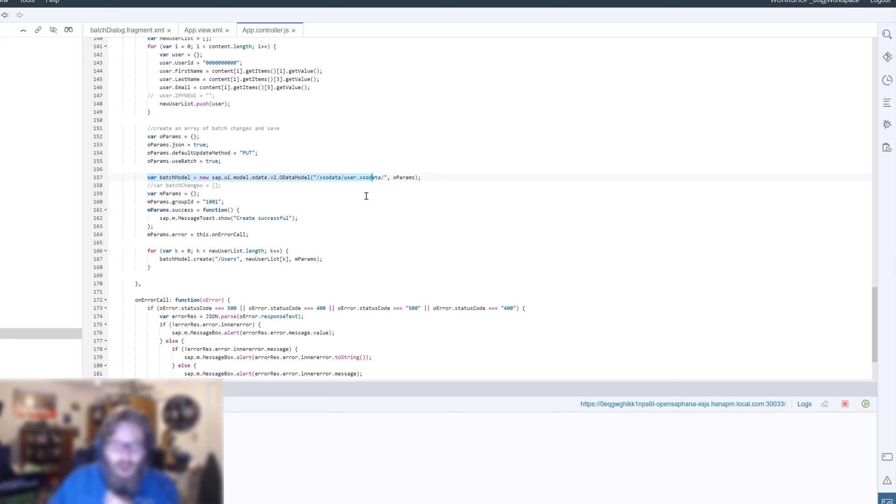
pyautogui.moveTo(204, 157)
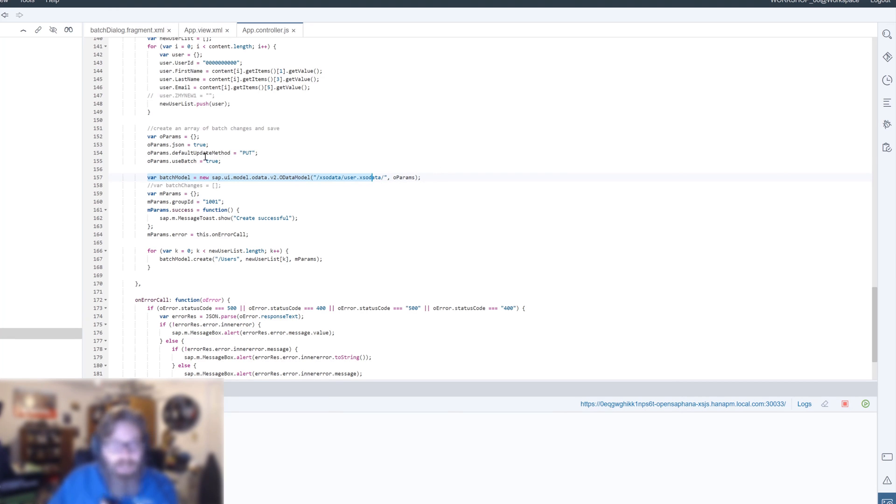
pyautogui.scroll(3)
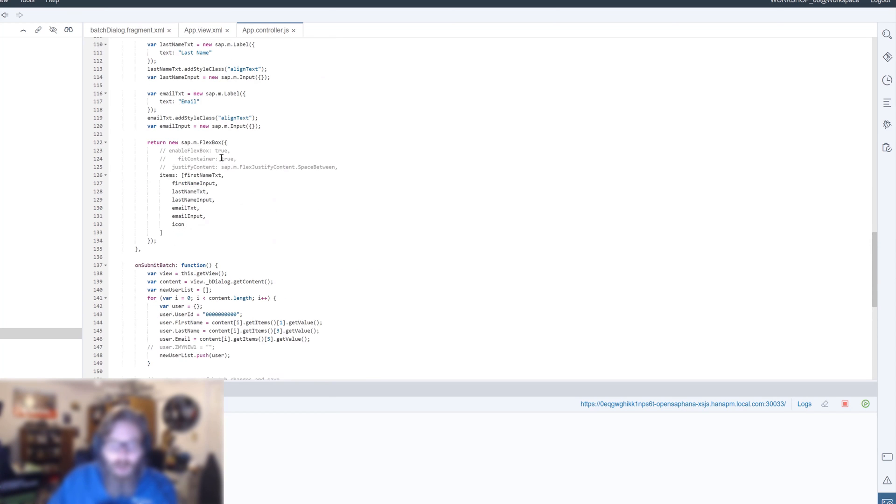
pyautogui.scroll(3)
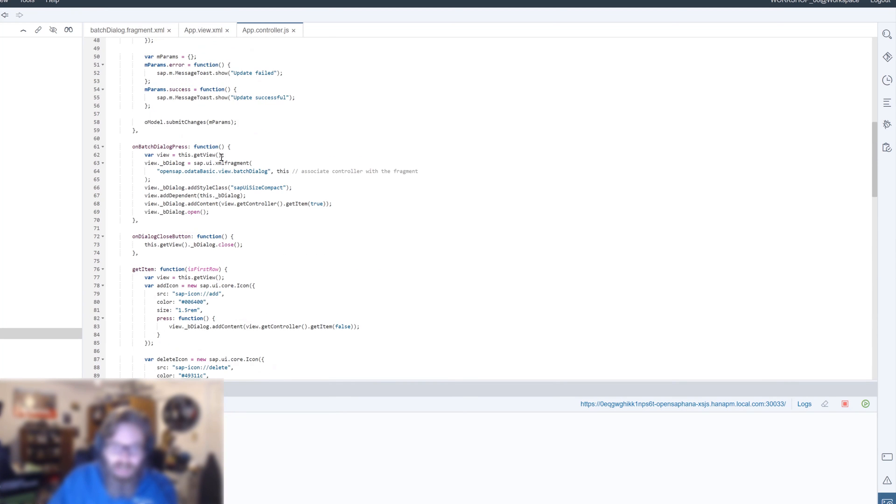
pyautogui.scroll(-3)
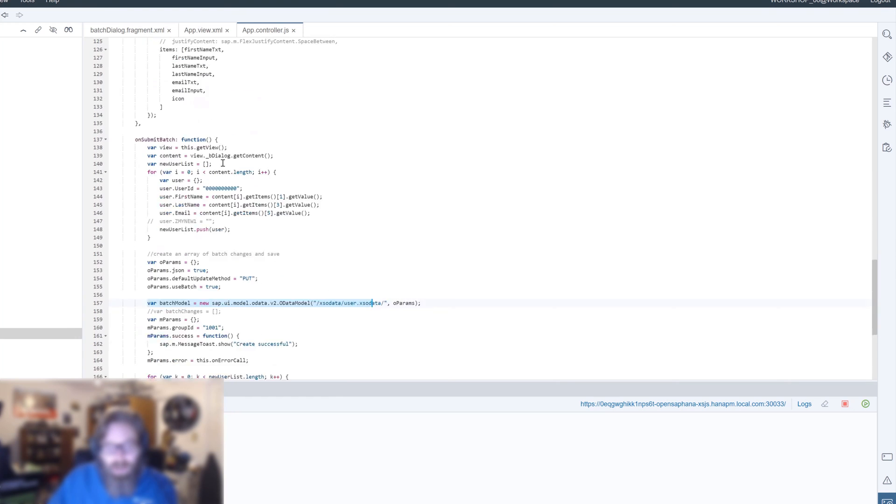
pyautogui.scroll(-3)
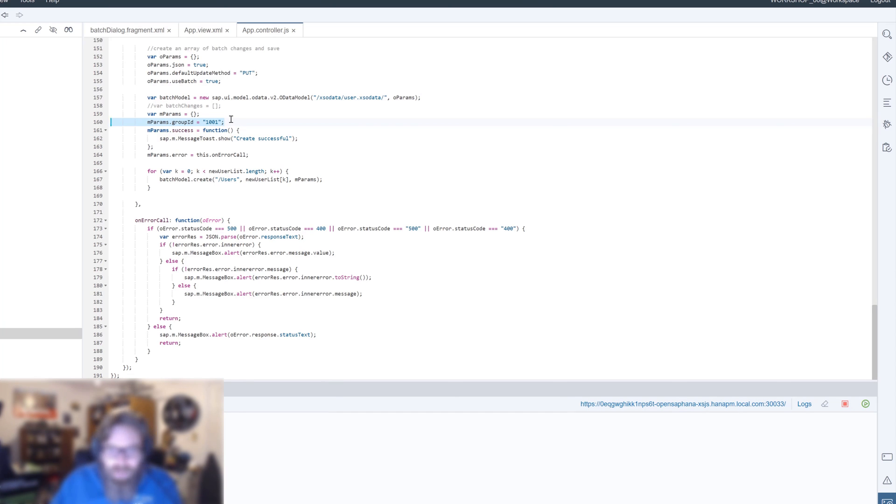
pyautogui.click(248, 154)
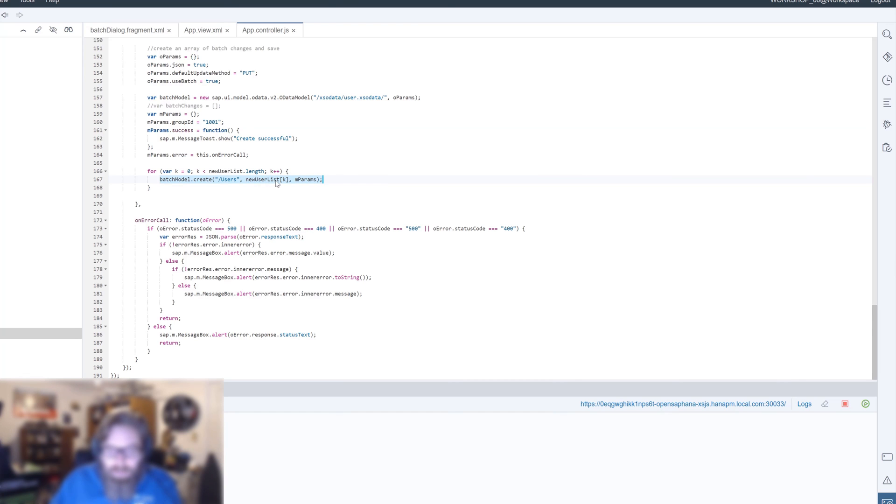
pyautogui.moveTo(286, 183)
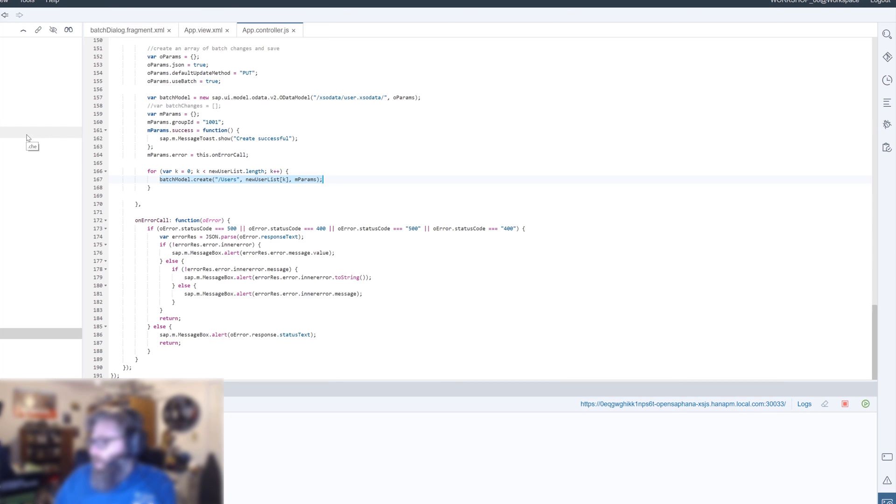
pyautogui.moveTo(25, 141)
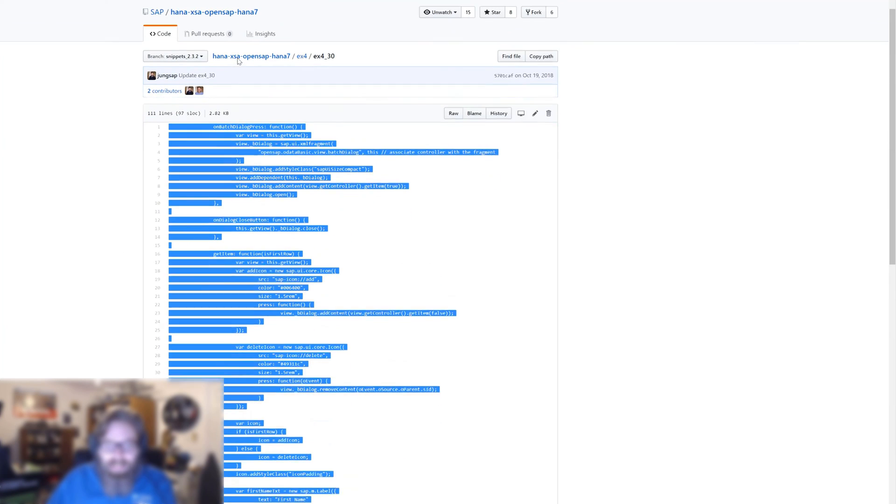
# On the master branch, browse to web/resources/odataCRUDBatch/index.html on GitHub
pyautogui.scroll(3)
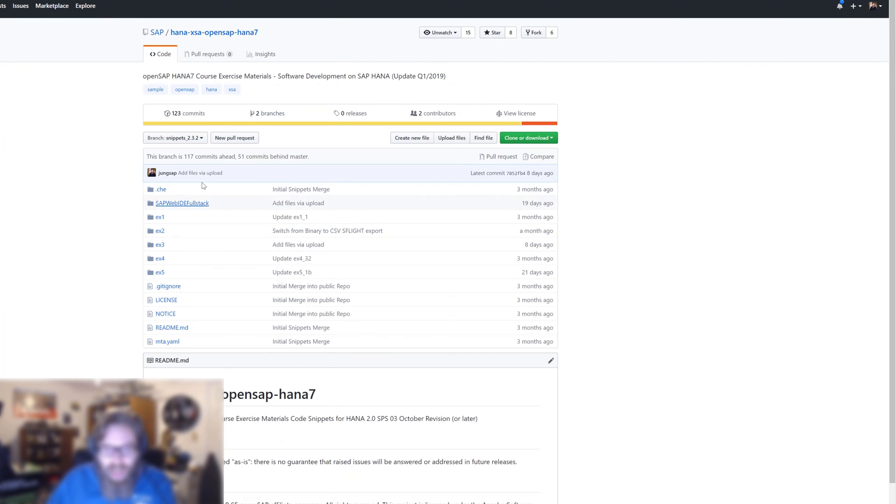
pyautogui.click(175, 138)
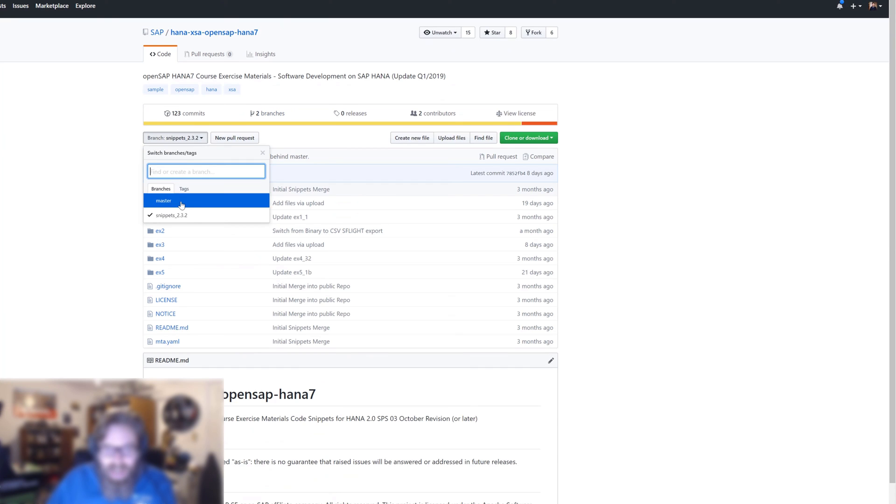
pyautogui.click(163, 200)
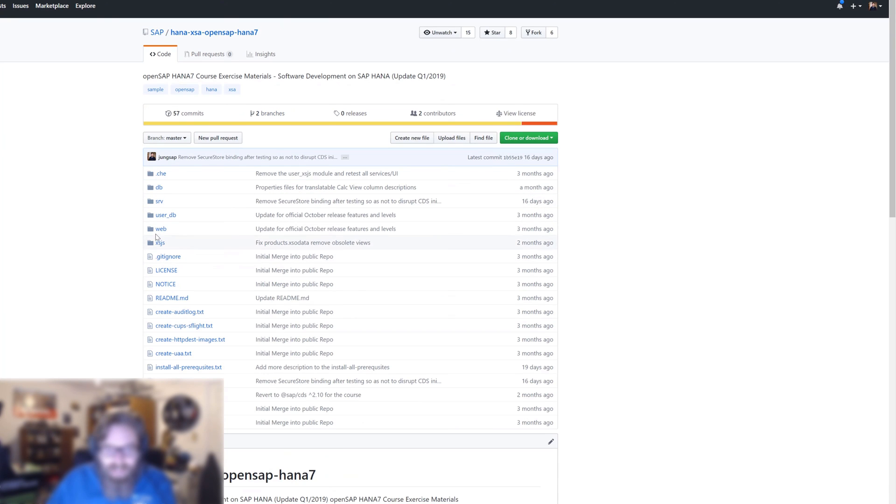
pyautogui.moveTo(161, 228)
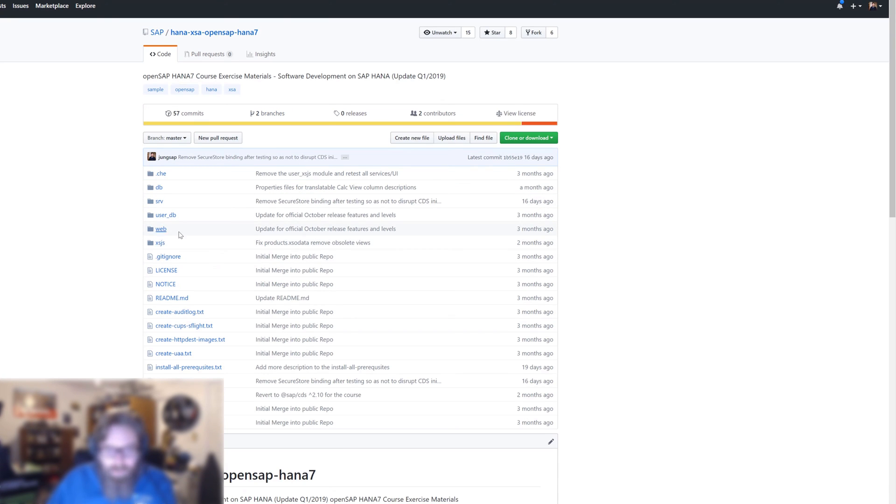
pyautogui.click(162, 229)
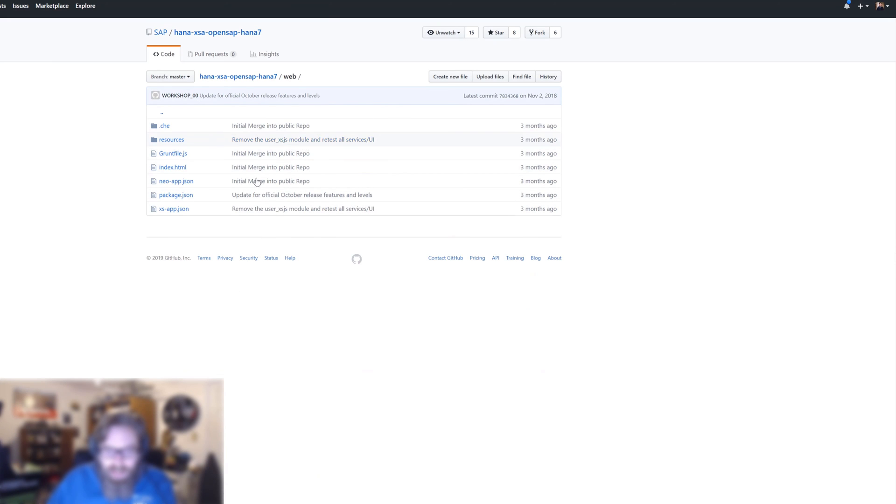
pyautogui.click(171, 139)
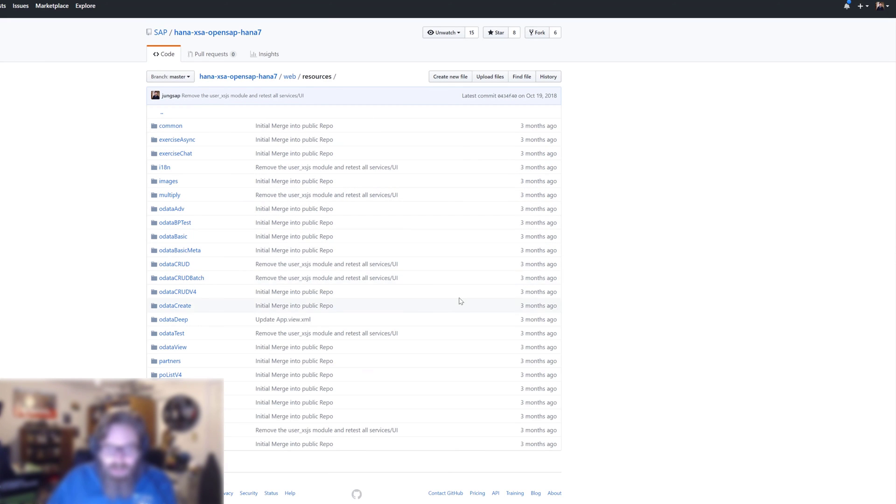
pyautogui.click(181, 278)
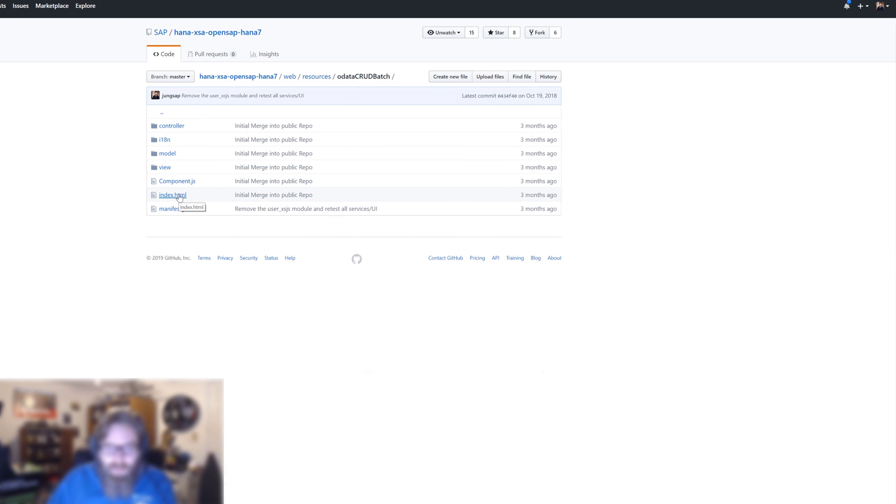
pyautogui.click(173, 195)
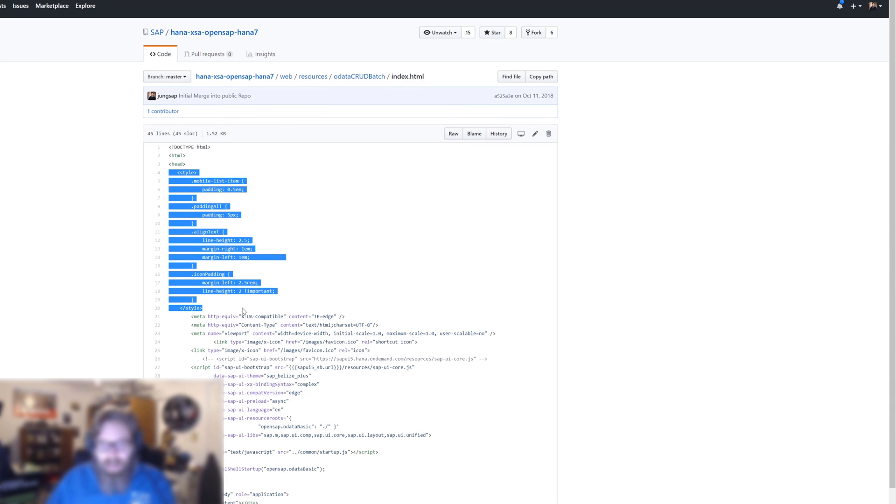
pyautogui.moveTo(340, 86)
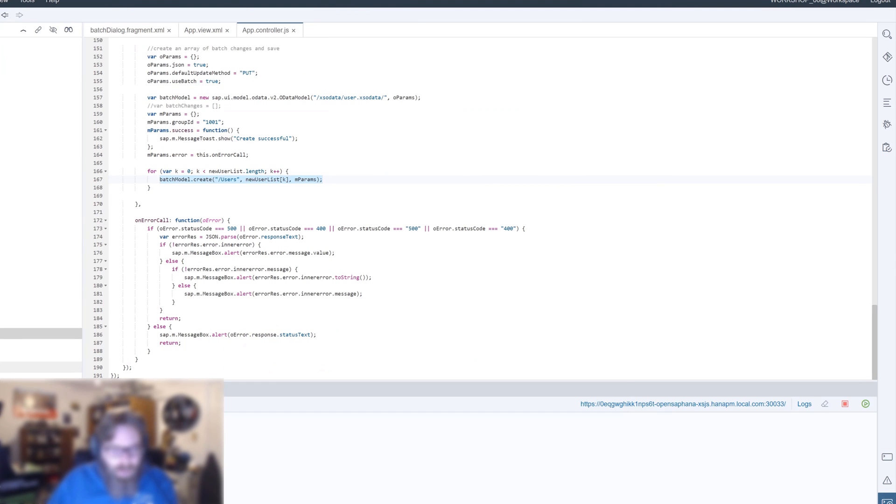
# Paste the example's style block into the app's index.html and save it
pyautogui.click(327, 30)
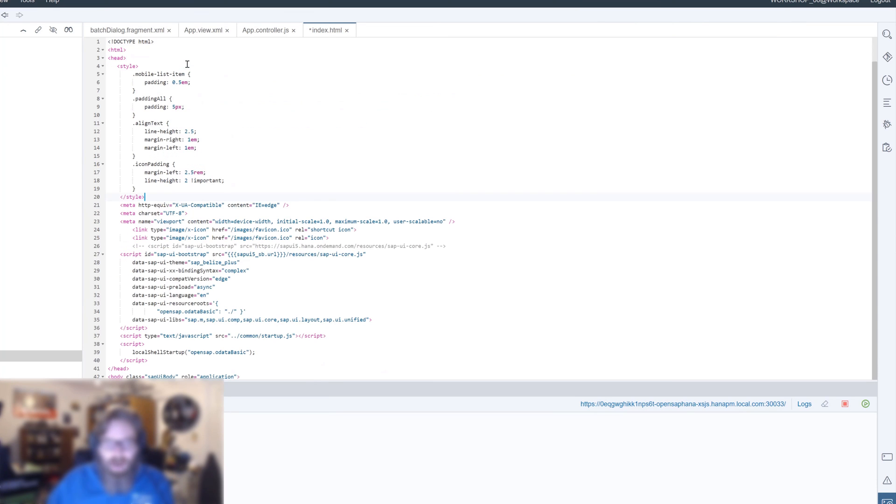
pyautogui.moveTo(67, 137)
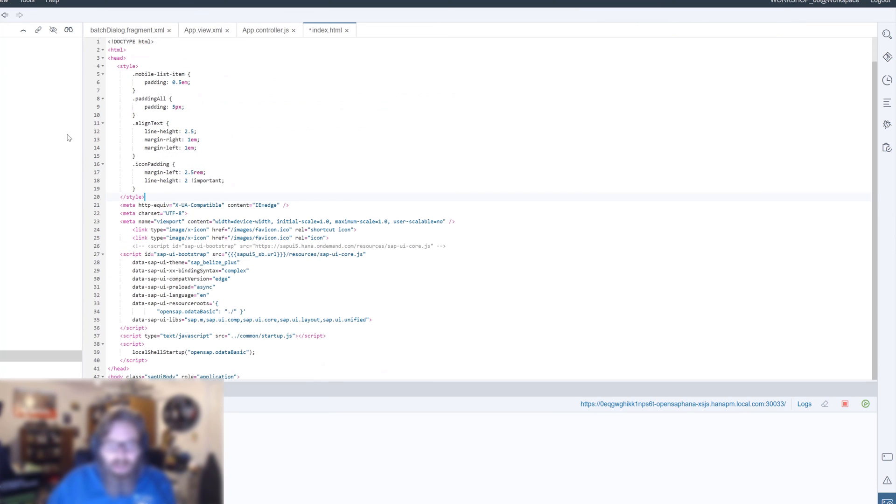
pyautogui.press('ctrl+s')
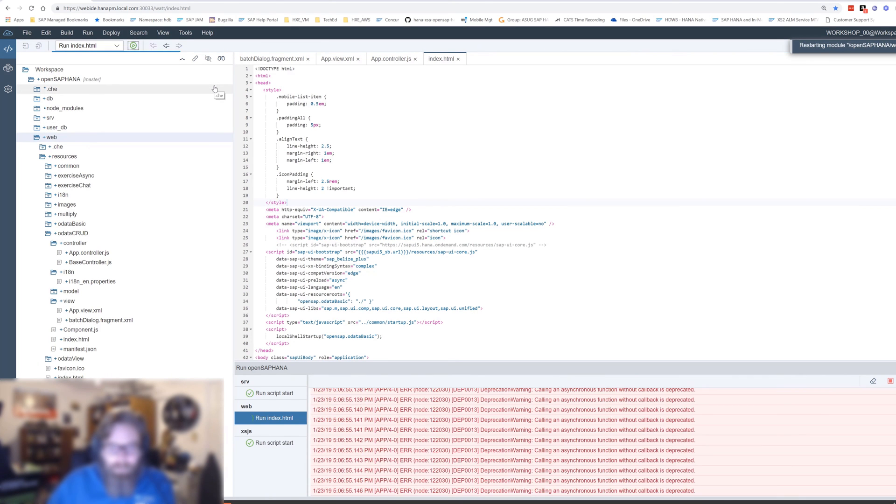
# View the running OData app in the browser with the new batch button
pyautogui.click(134, 46)
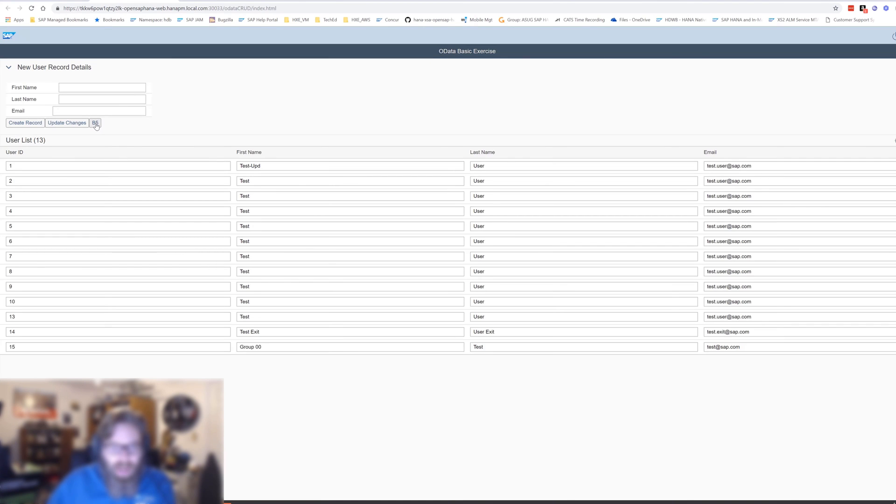
pyautogui.moveTo(103, 75)
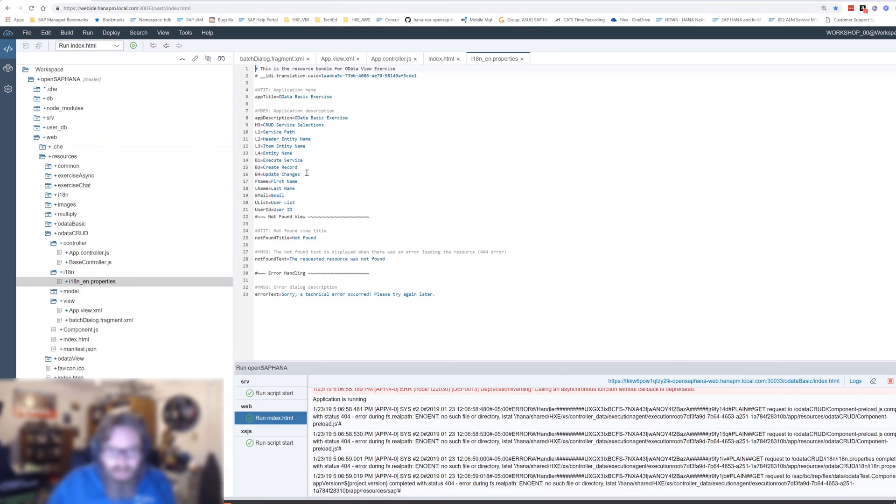
# Add B5=Create Batch to i18n_en.properties and save so the button reads Create Batch
pyautogui.doubleClick(280, 174)
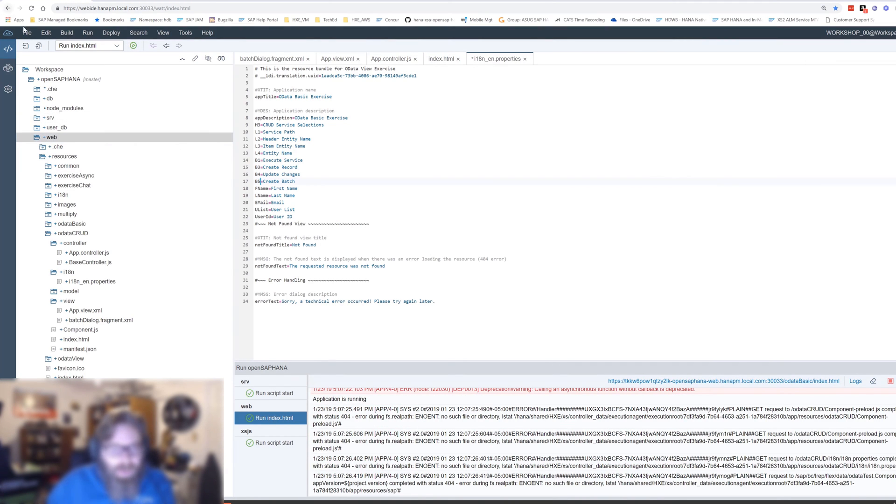
pyautogui.click(134, 46)
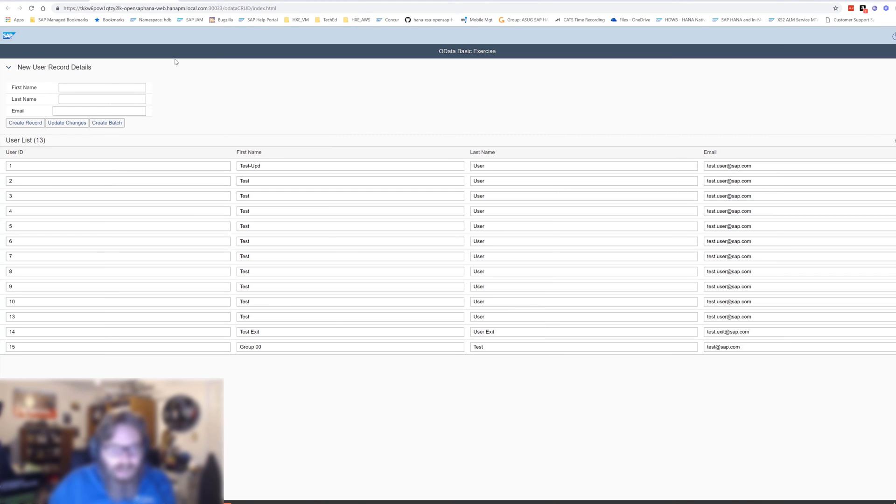
pyautogui.moveTo(151, 124)
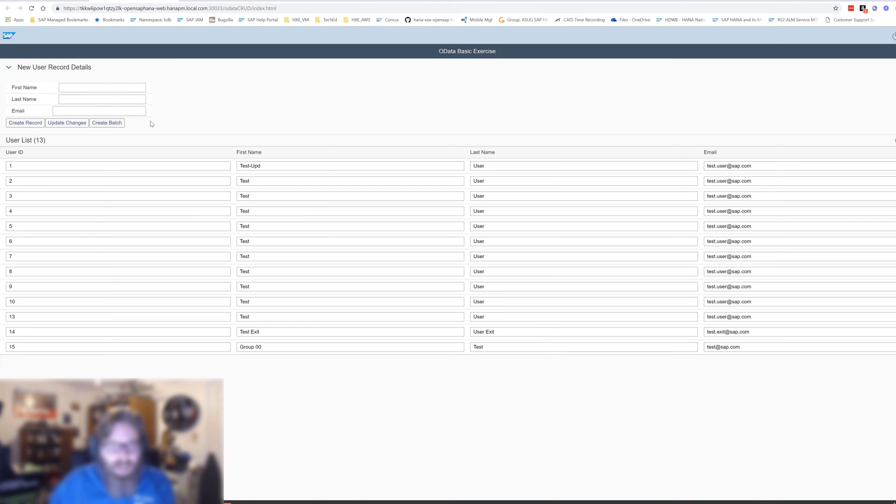
# Open the Create Batch dialog, add user rows and trim them back to two
pyautogui.click(106, 123)
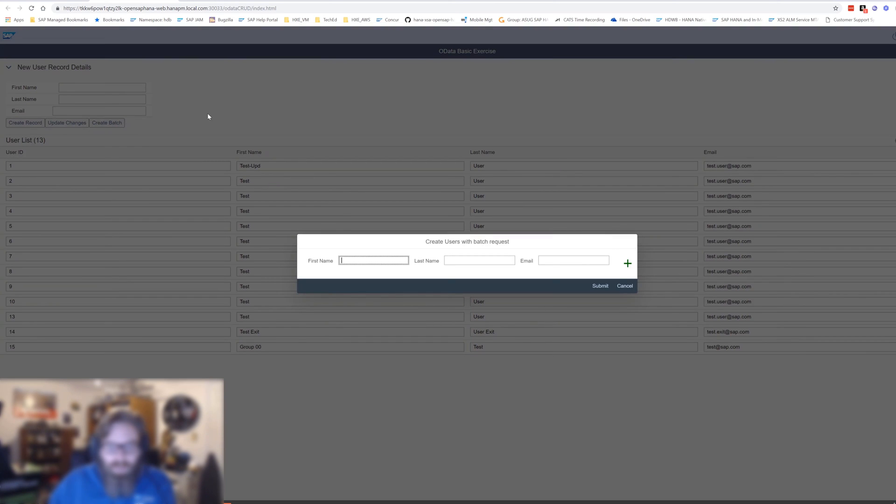
pyautogui.moveTo(557, 281)
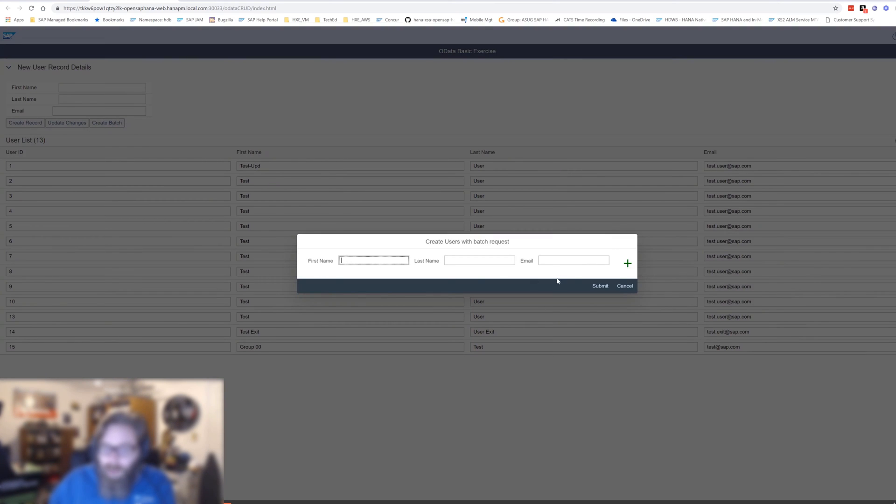
pyautogui.moveTo(627, 264)
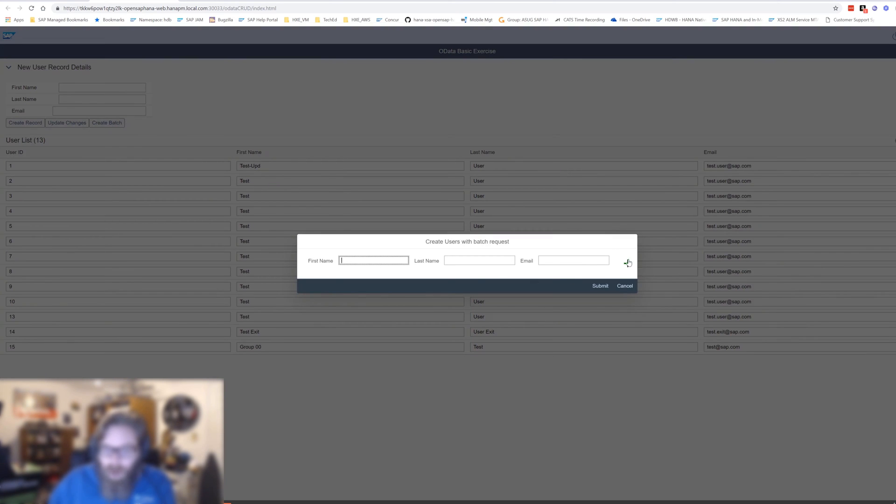
pyautogui.click(627, 261)
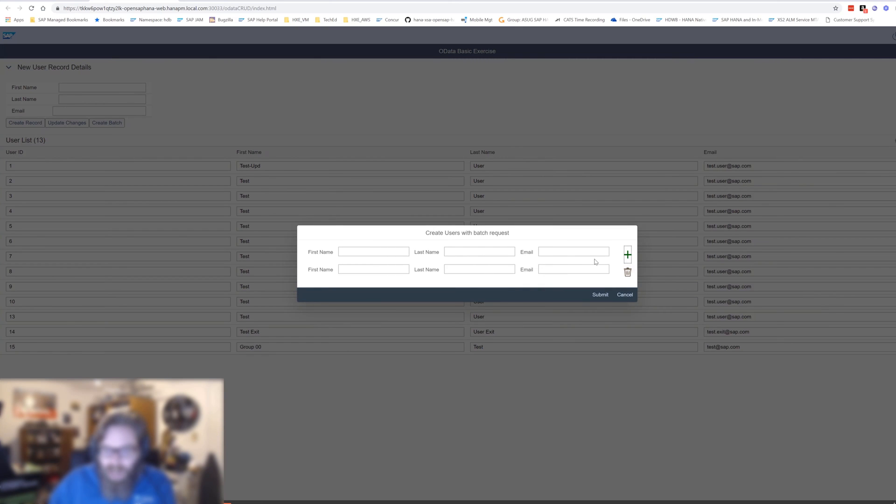
pyautogui.click(627, 254)
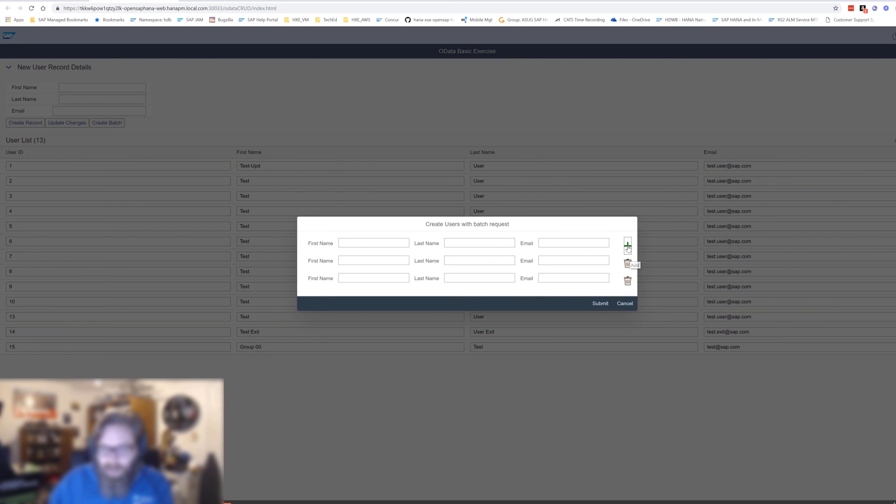
pyautogui.click(627, 245)
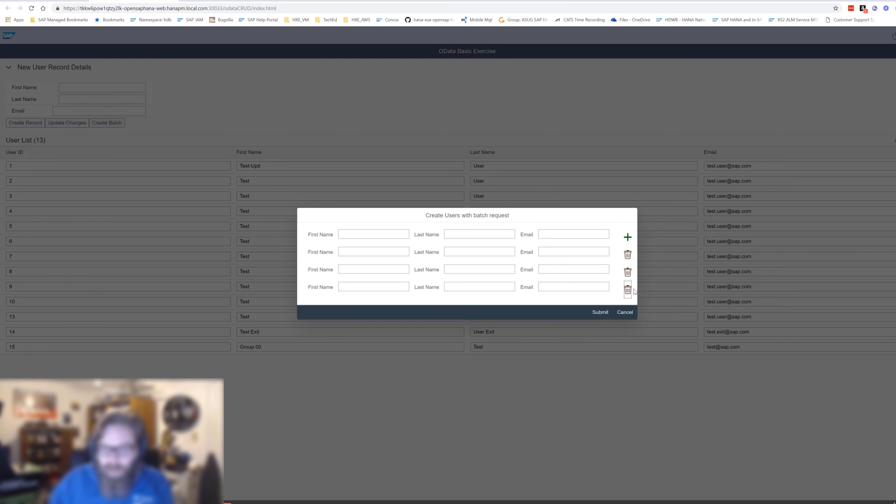
pyautogui.click(627, 288)
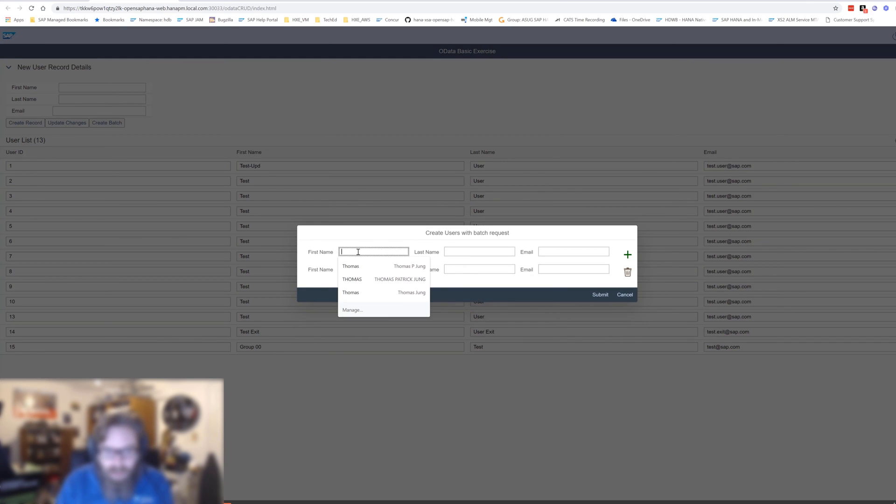
pyautogui.write('Test')
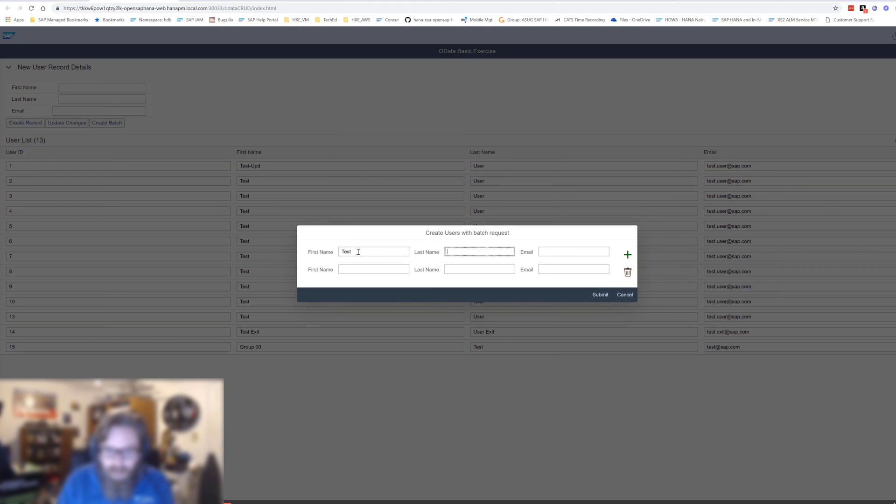
pyautogui.write('2')
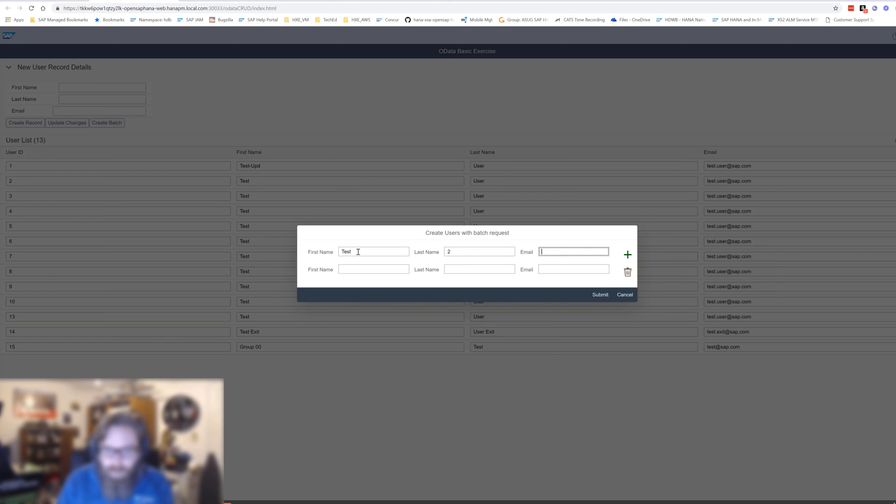
pyautogui.write('test2')
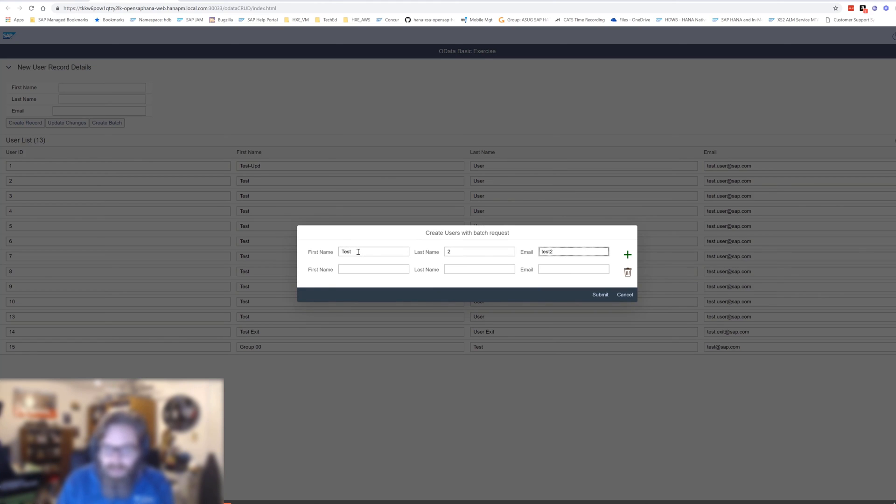
pyautogui.write('@sap.com')
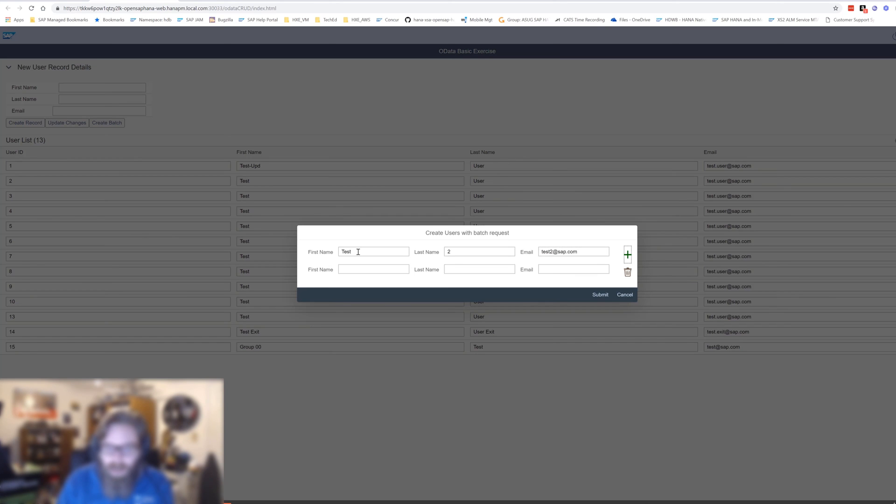
pyautogui.write('Tes')
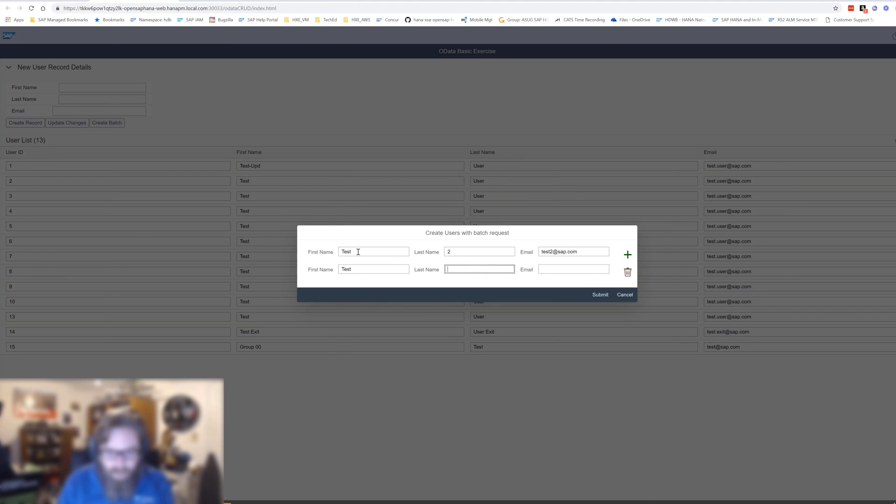
pyautogui.write('test3@sap.com')
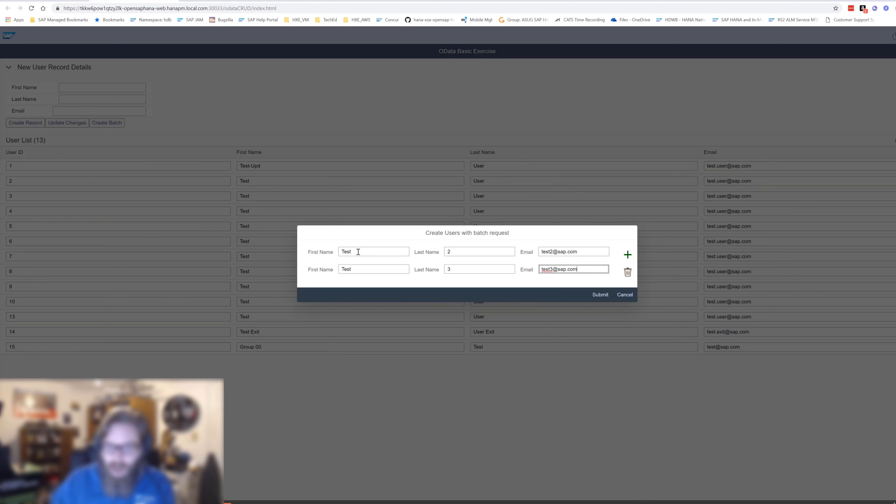
pyautogui.moveTo(600, 294)
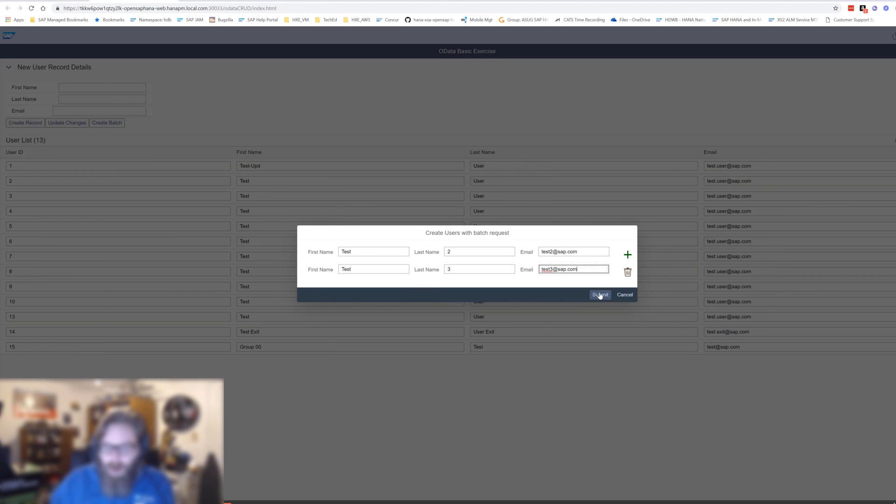
pyautogui.click(600, 294)
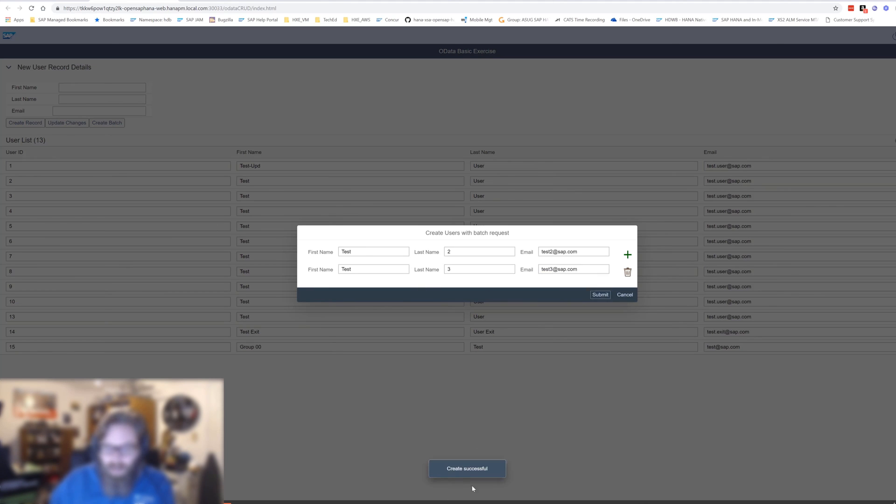
pyautogui.moveTo(376, 212)
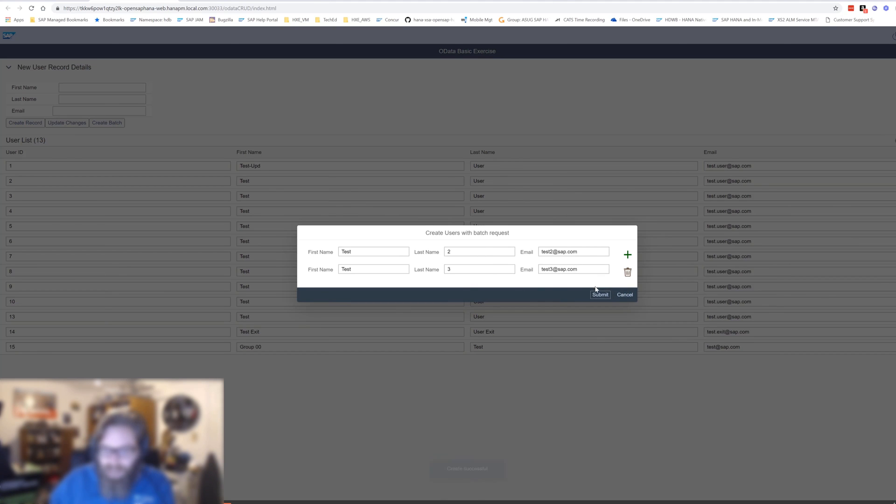
pyautogui.moveTo(624, 295)
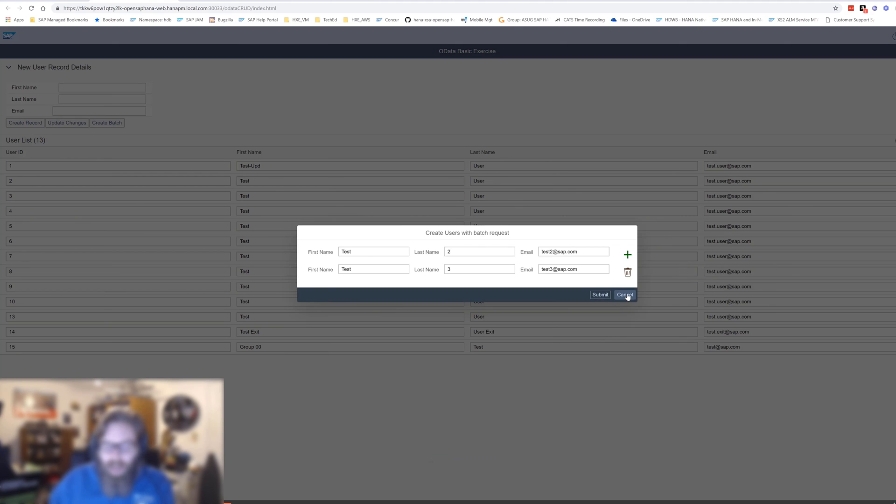
pyautogui.moveTo(627, 298)
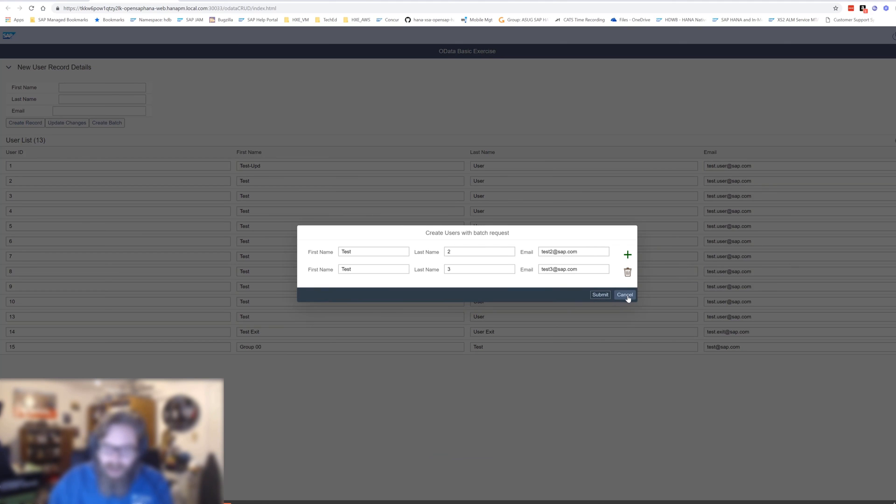
# Cancel the batch dialog so the User List refreshes with IDs 16 and 17
pyautogui.click(624, 294)
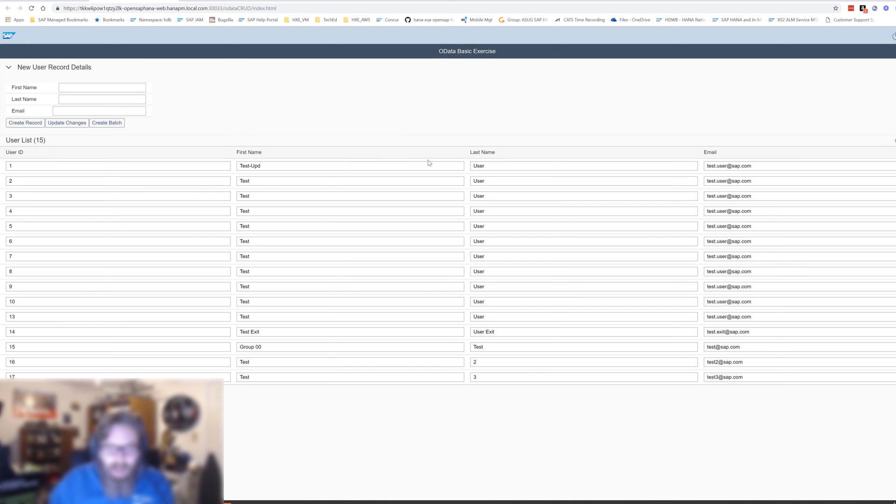
pyautogui.moveTo(502, 364)
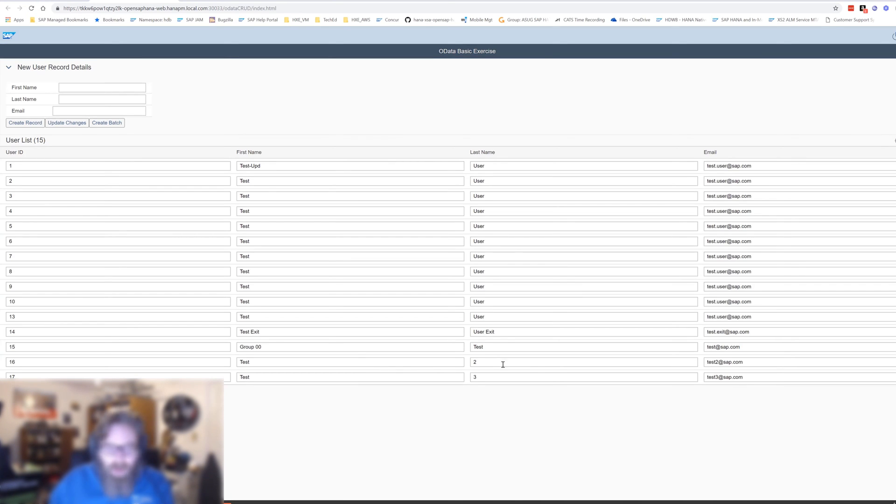
pyautogui.moveTo(493, 388)
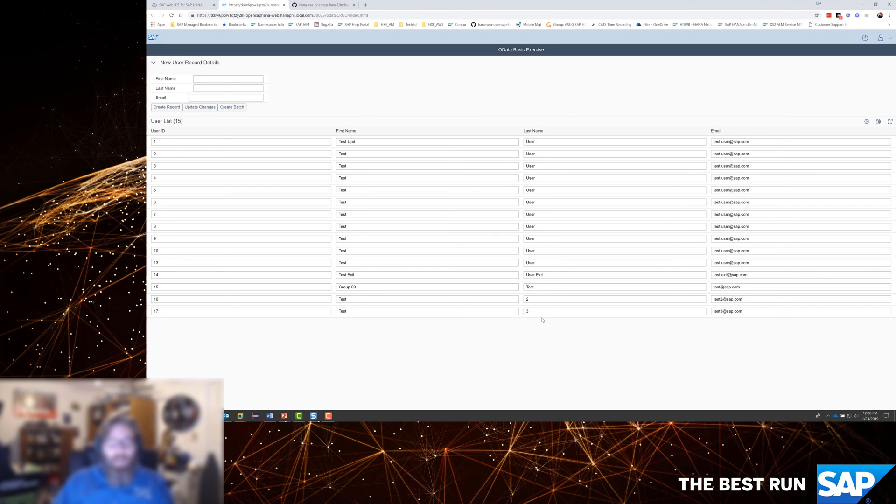
pyautogui.moveTo(625, 210)
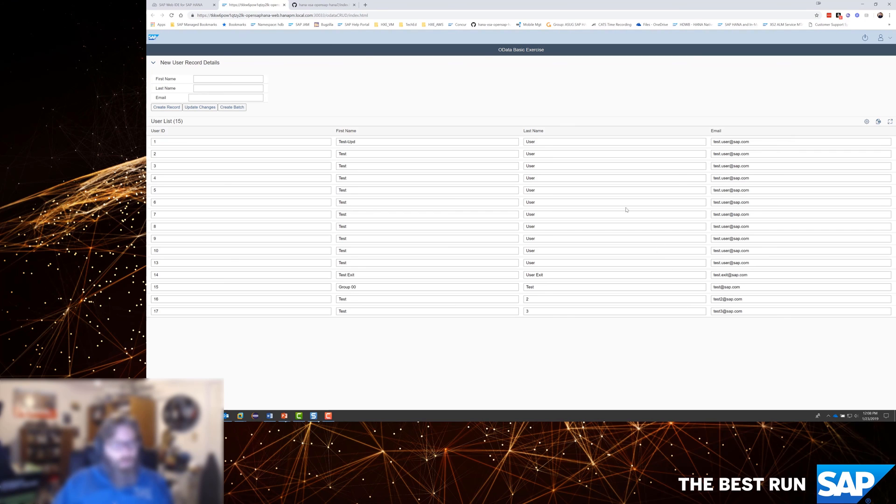
pyautogui.moveTo(760, 80)
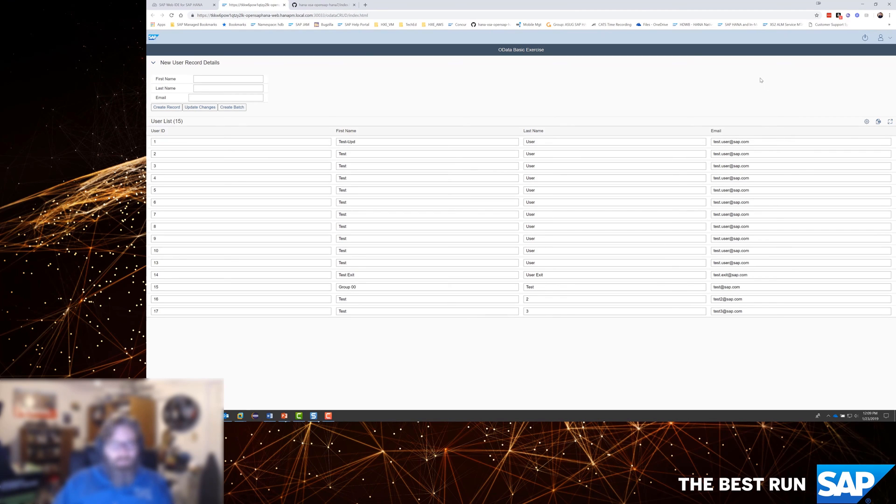
pyautogui.moveTo(887, 74)
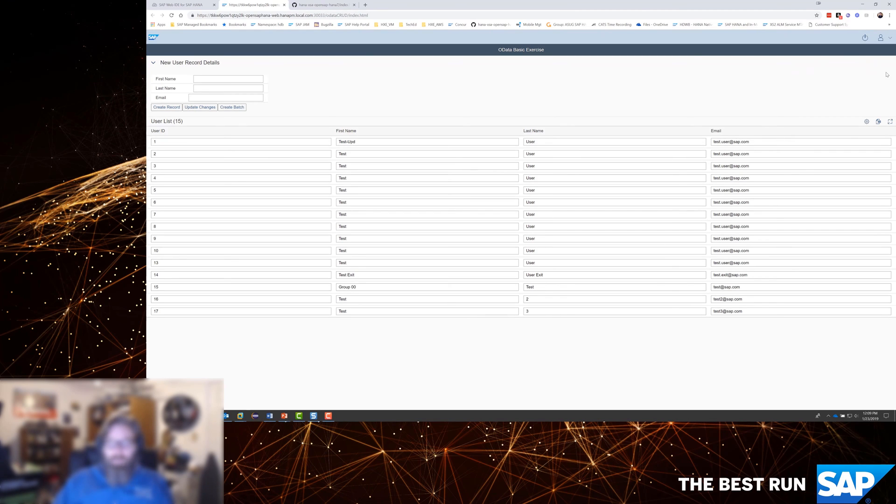